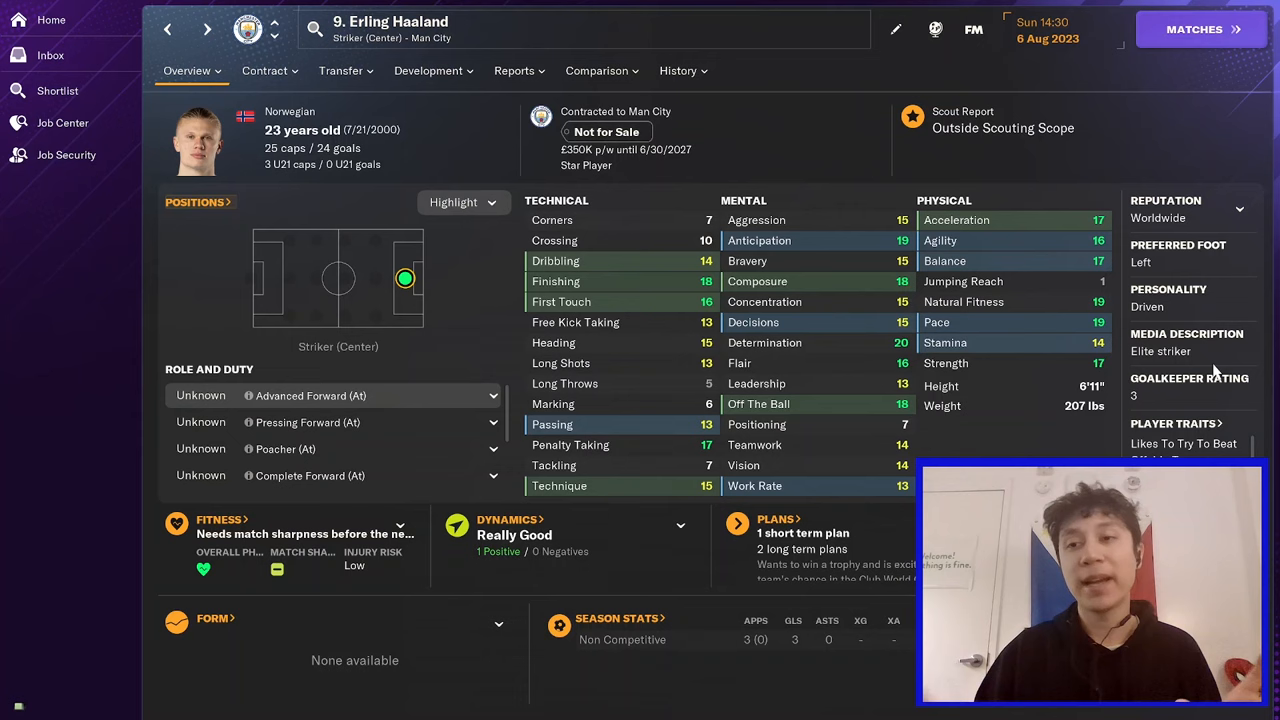
- View Erling Haaland's editable attribute details, then move to Bernardo Silva's details
click(895, 29)
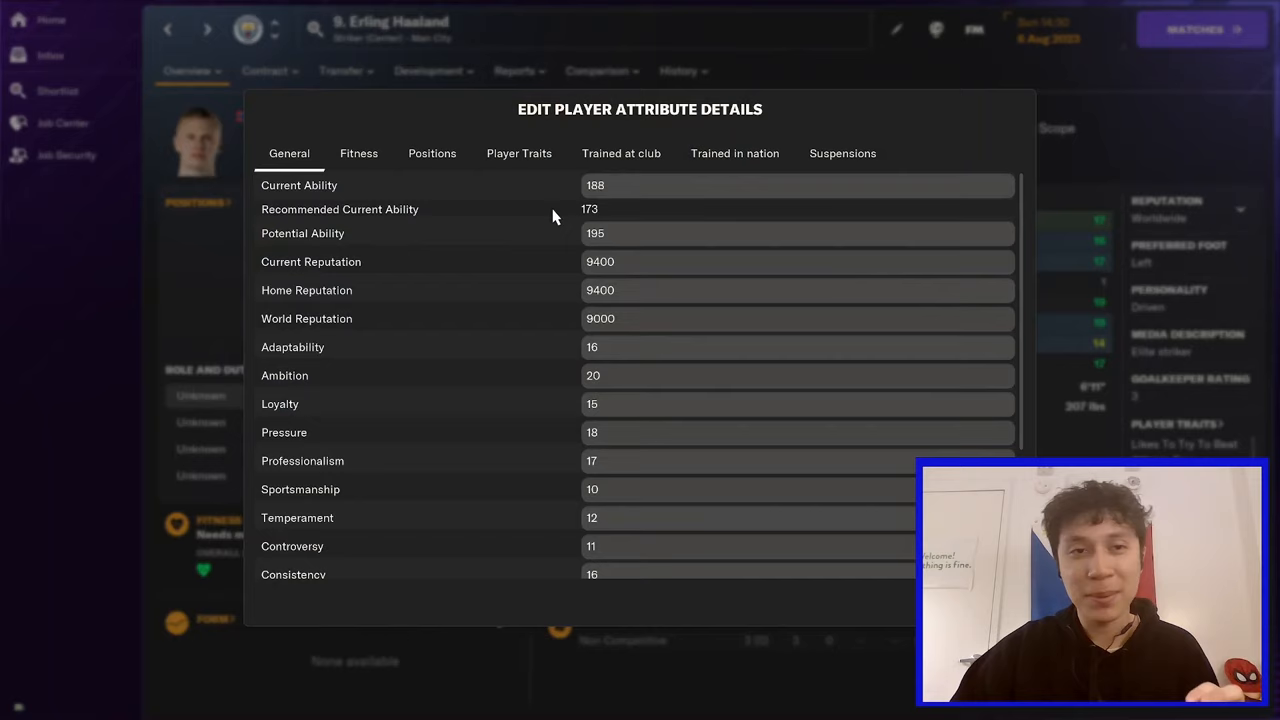
scroll(down, 3)
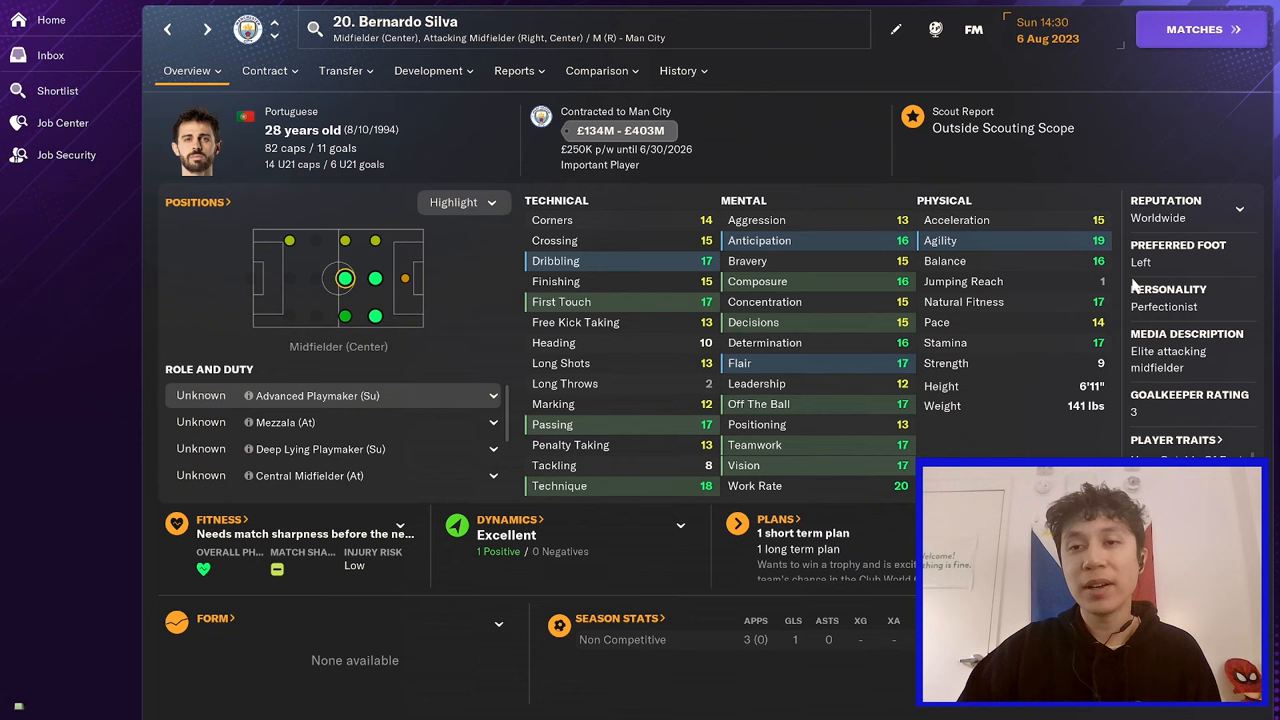
click(207, 29)
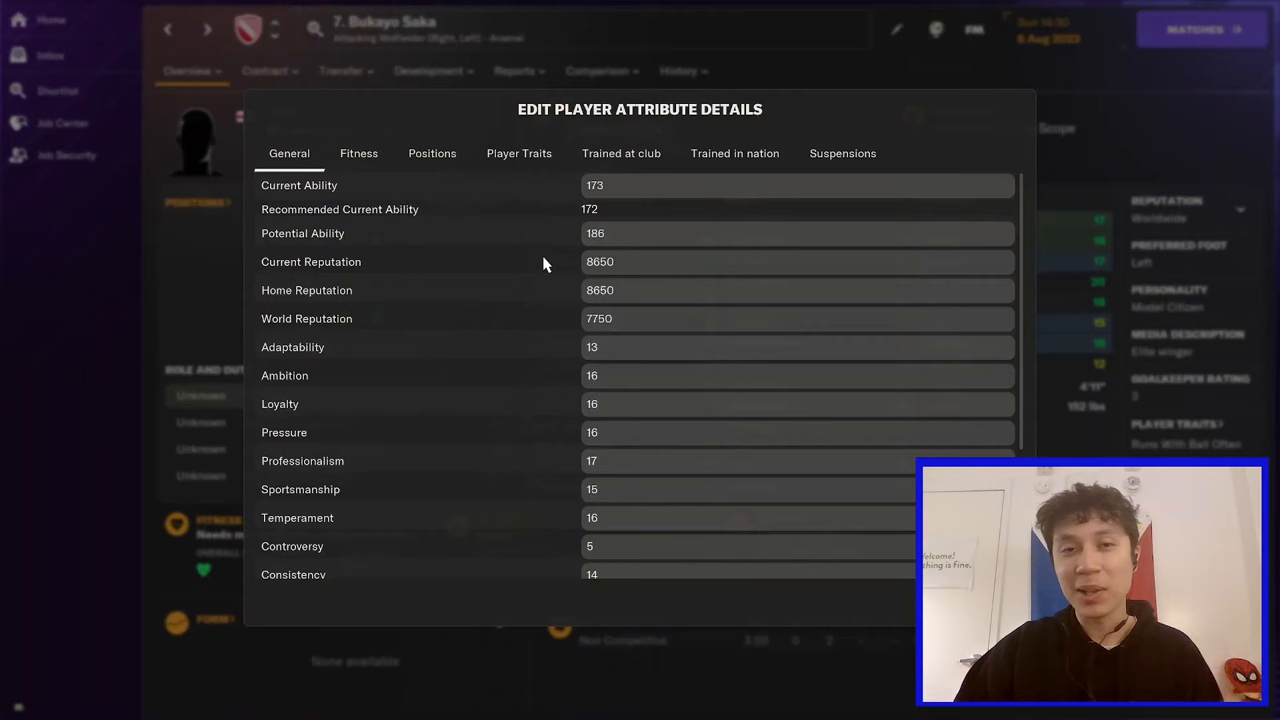
scroll(down, 3)
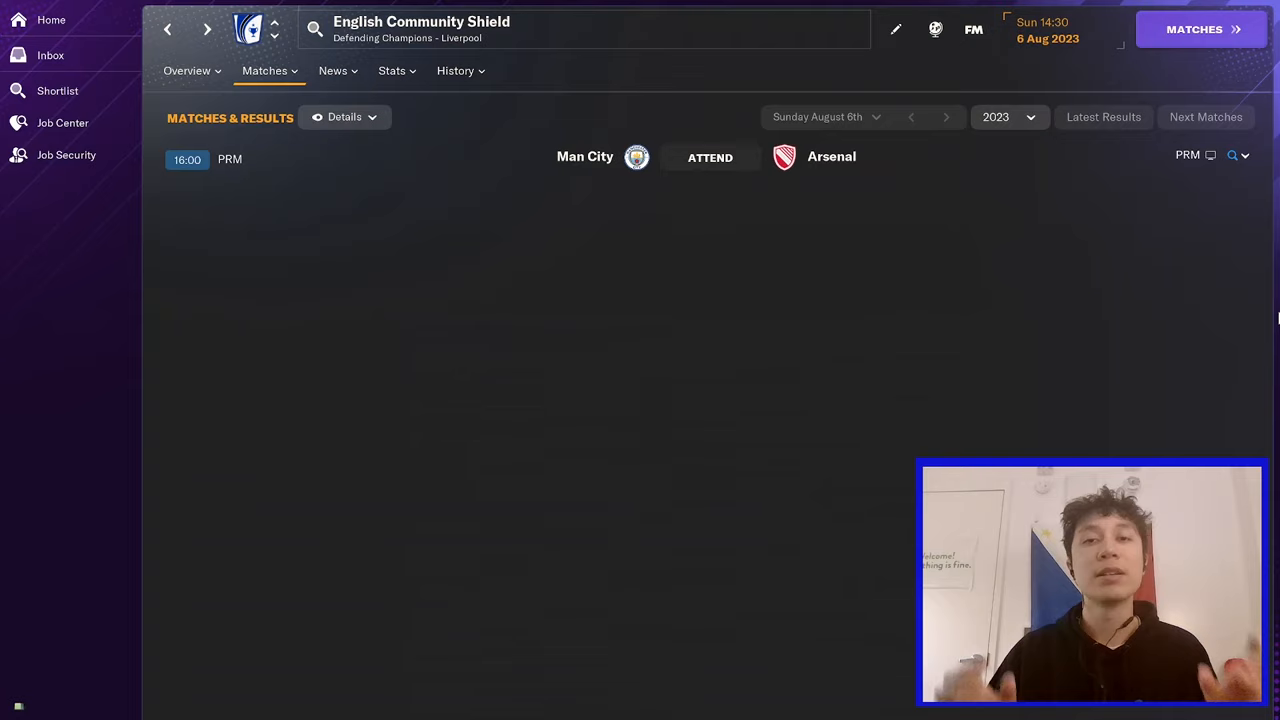
mouse_move(897, 202)
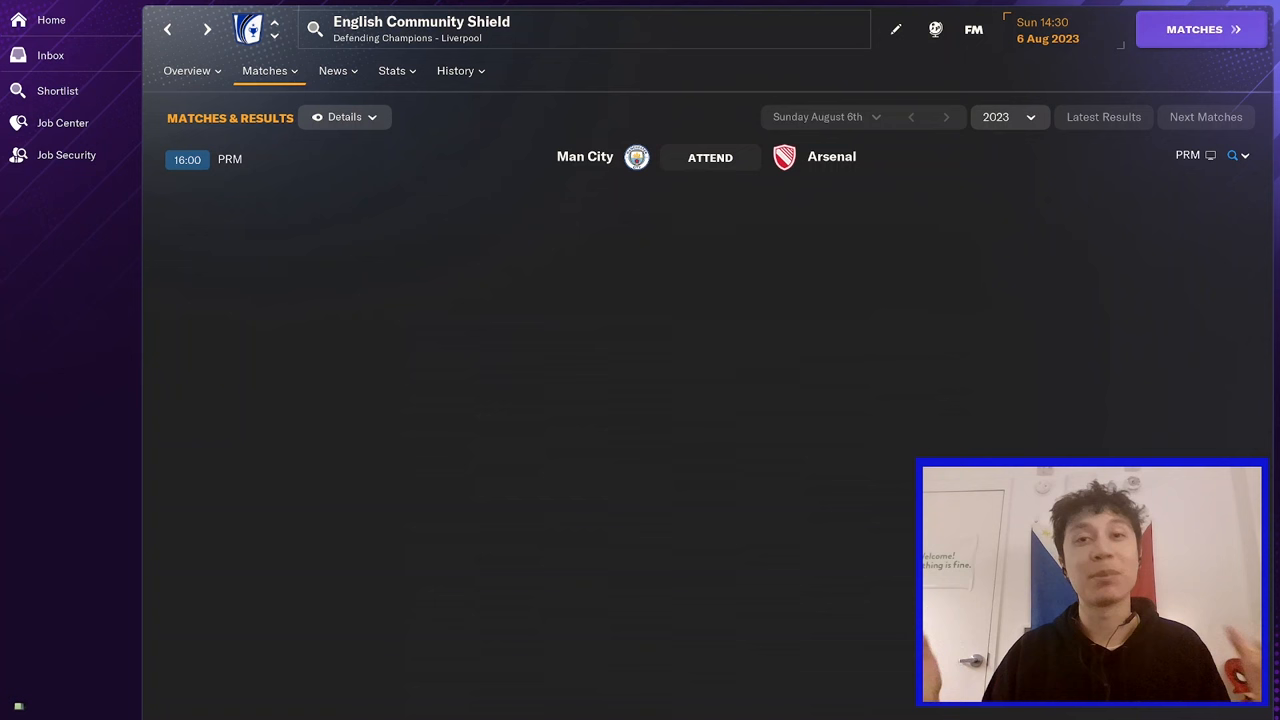
click(709, 157)
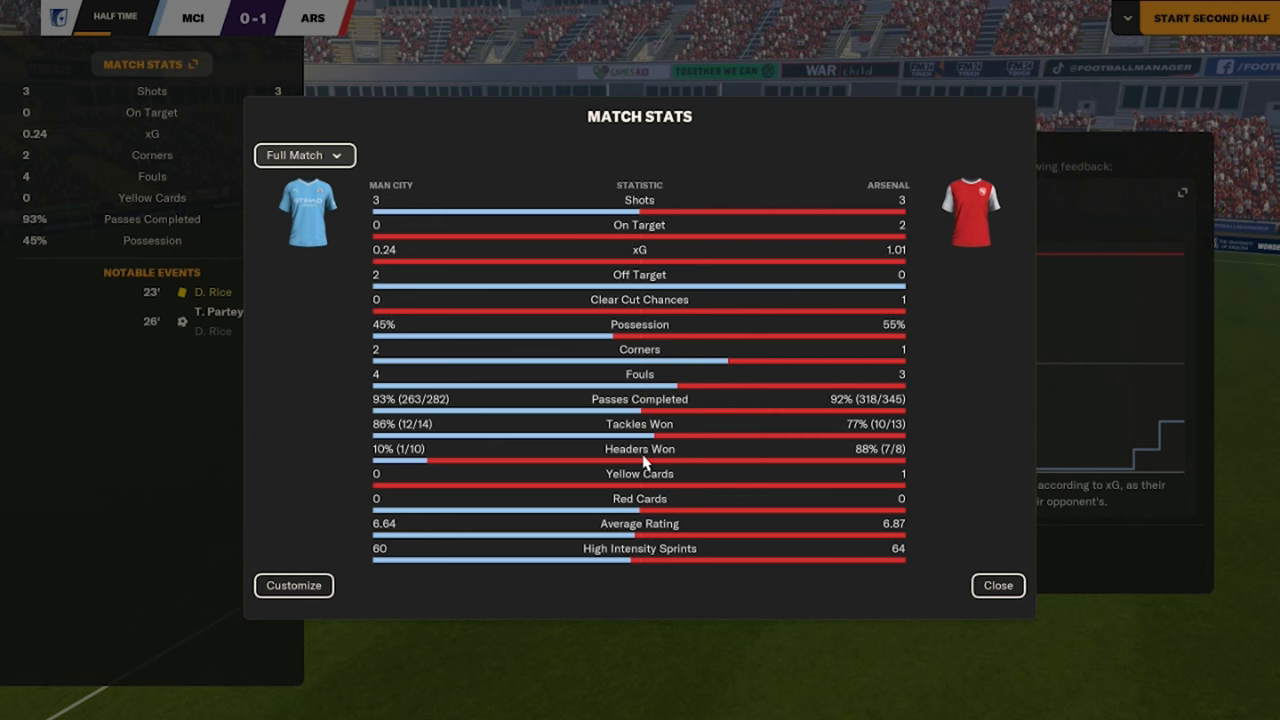
mouse_move(367, 470)
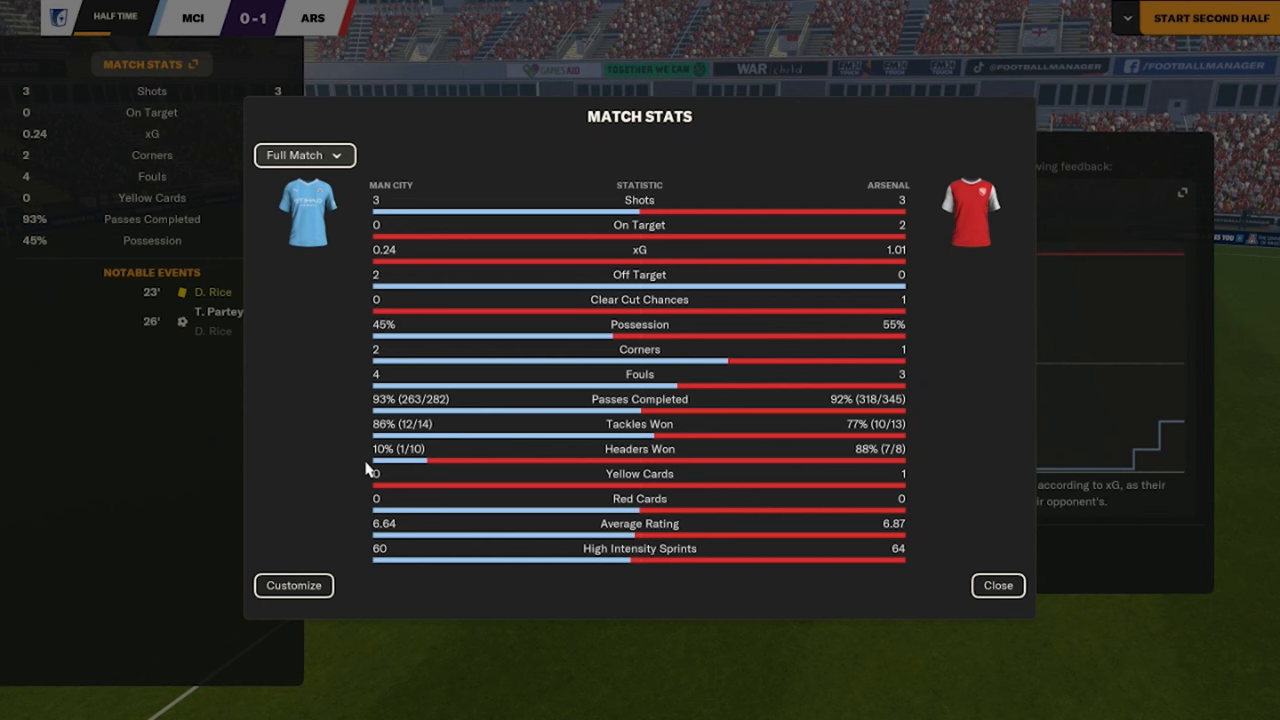
mouse_move(398, 206)
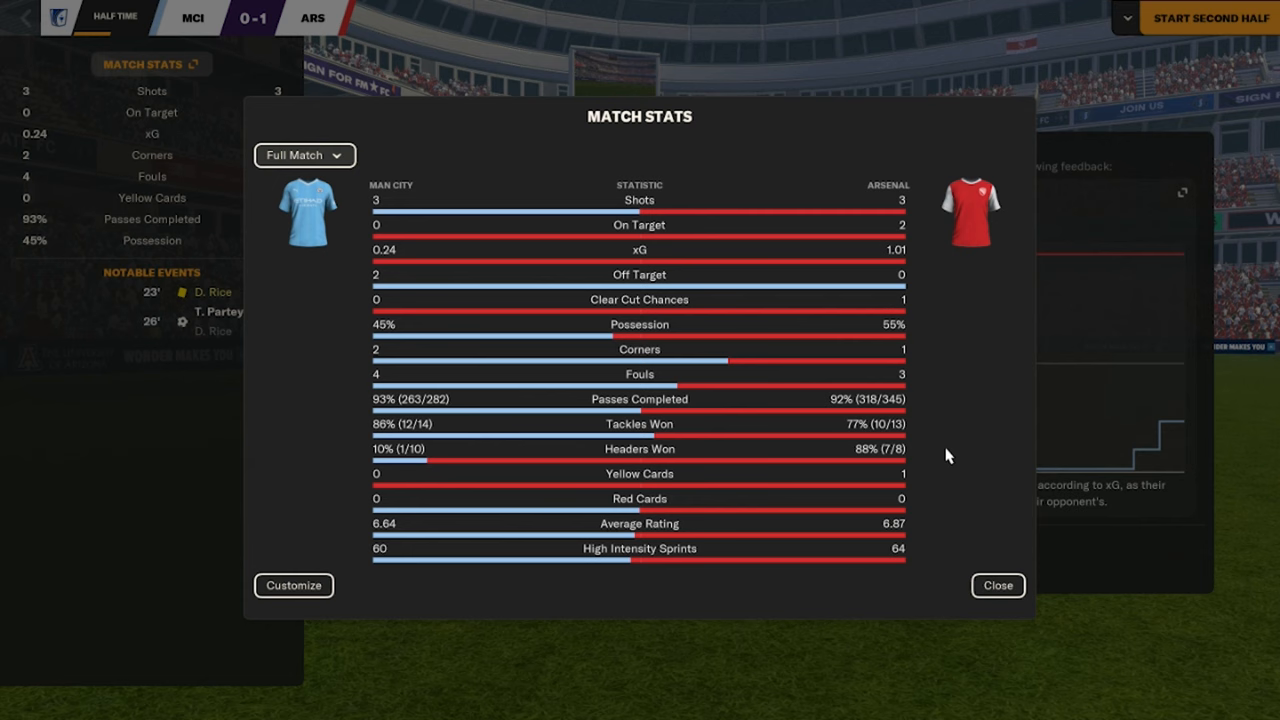
click(997, 585)
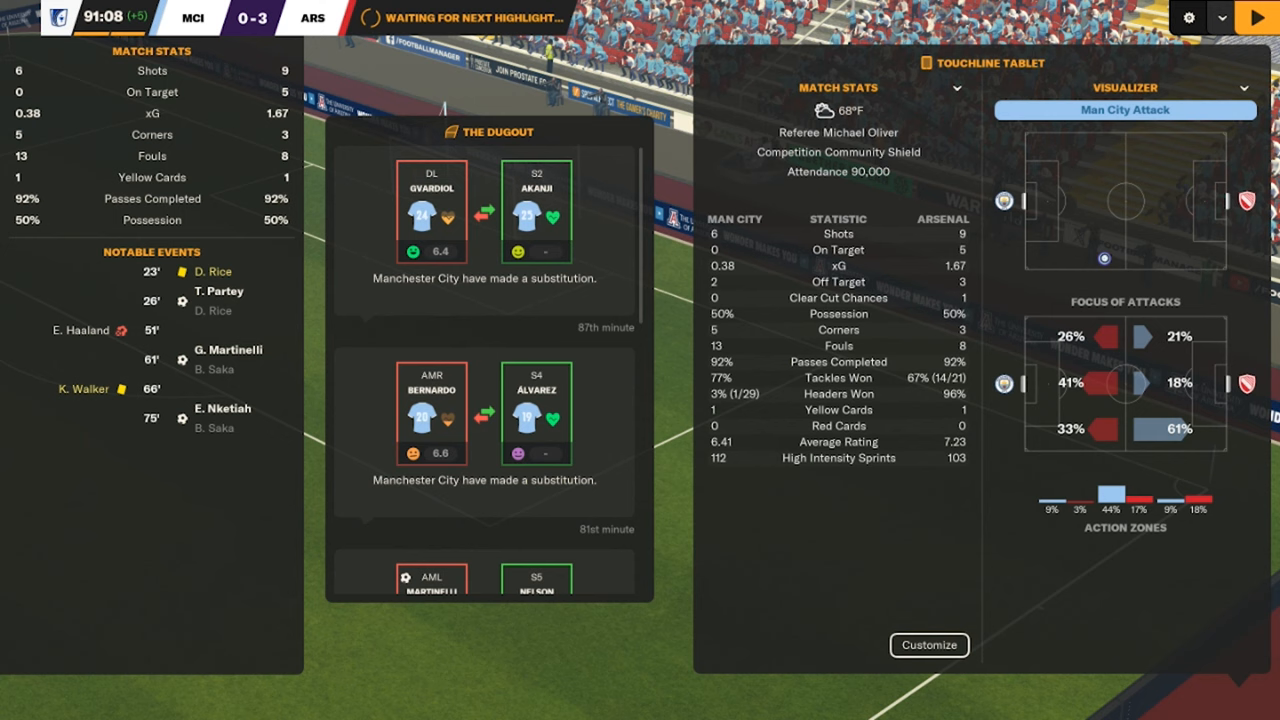
mouse_move(695, 397)
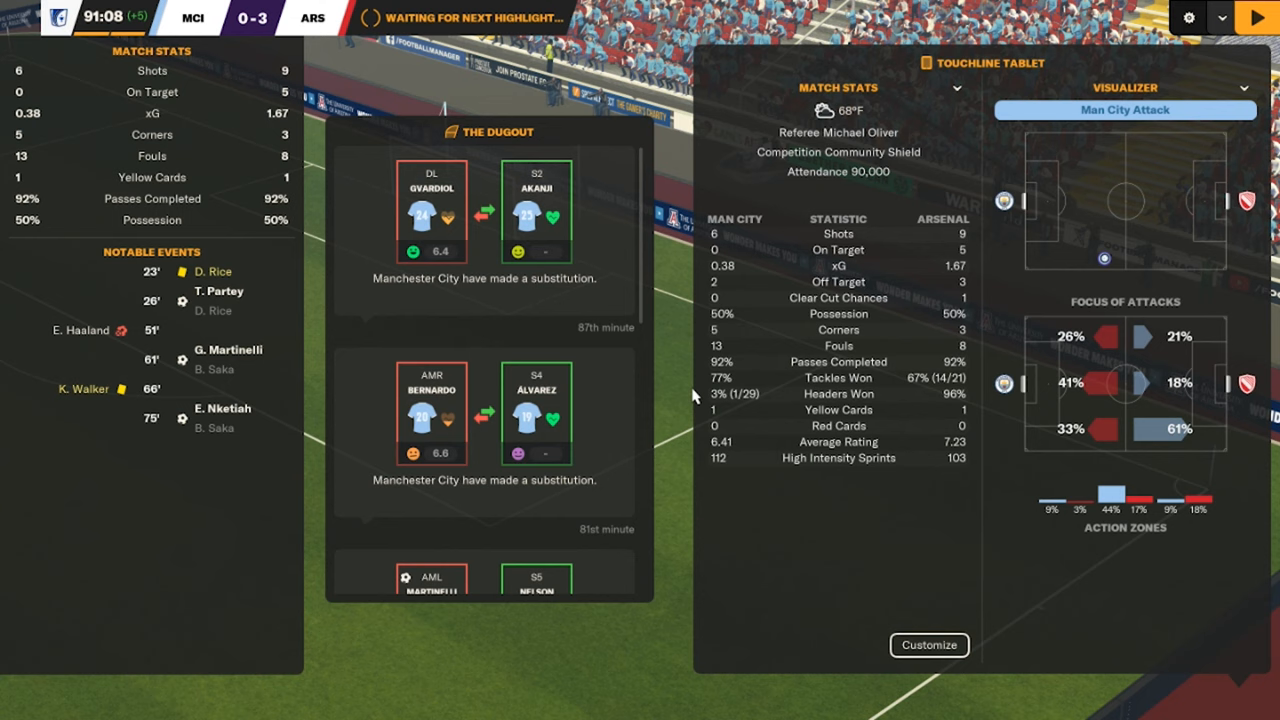
mouse_move(740, 405)
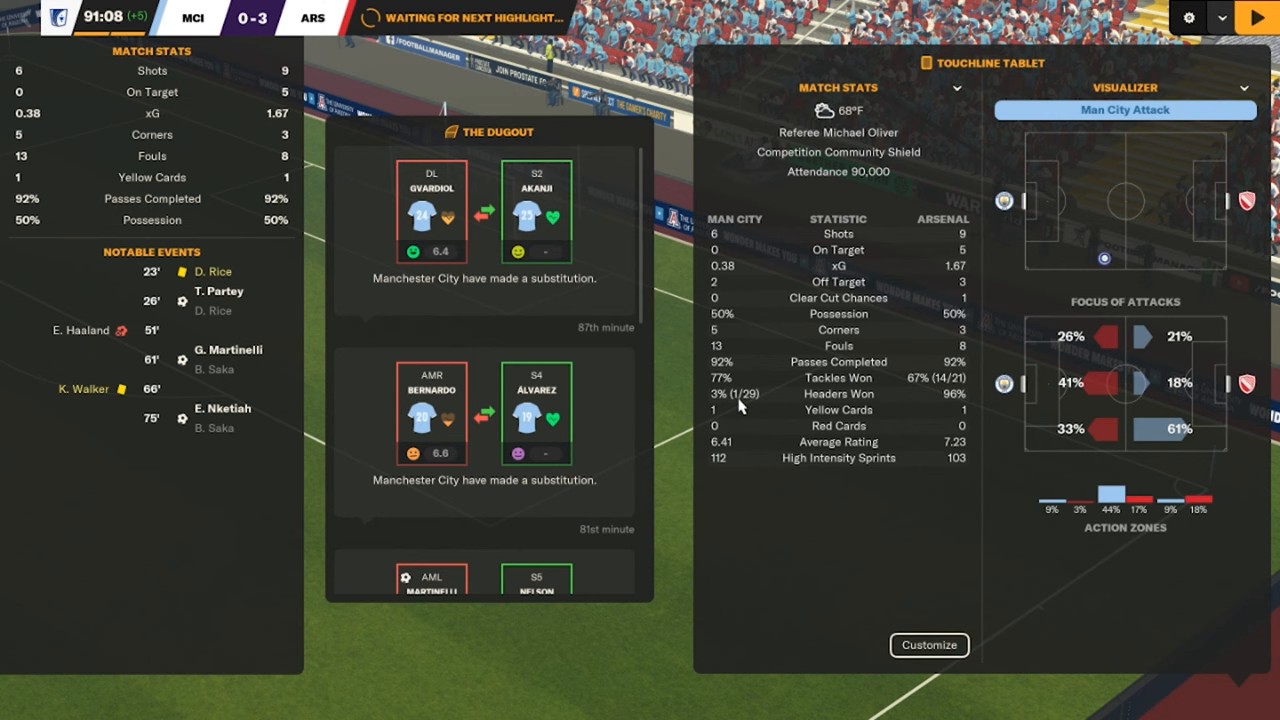
mouse_move(955, 394)
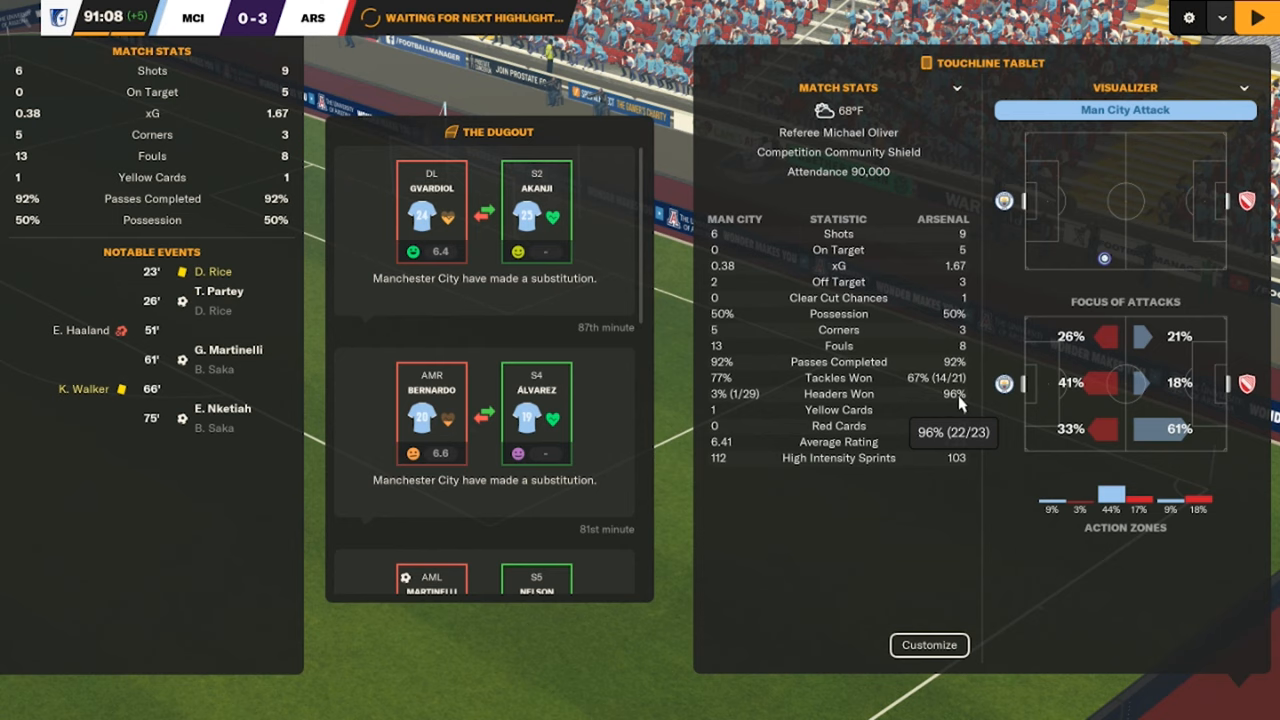
- Resume the Community Shield and play to full time, Man City 1–3 Arsenal
click(1256, 18)
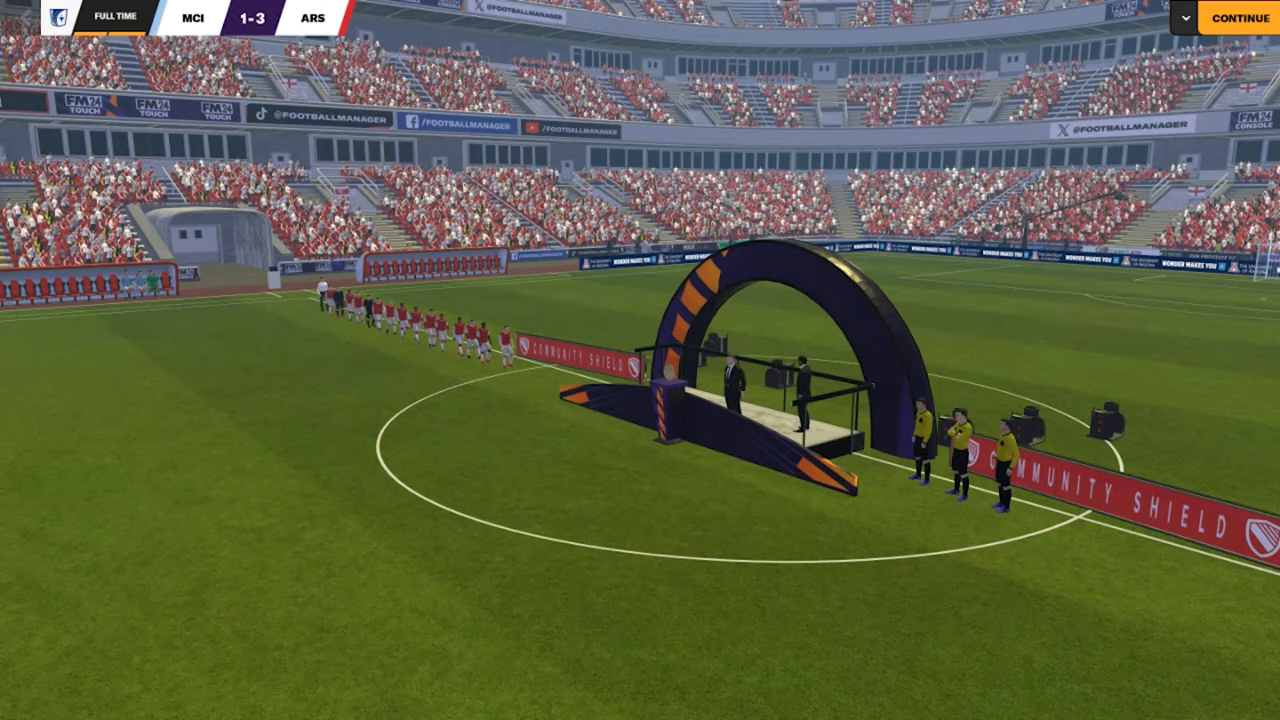
click(1240, 18)
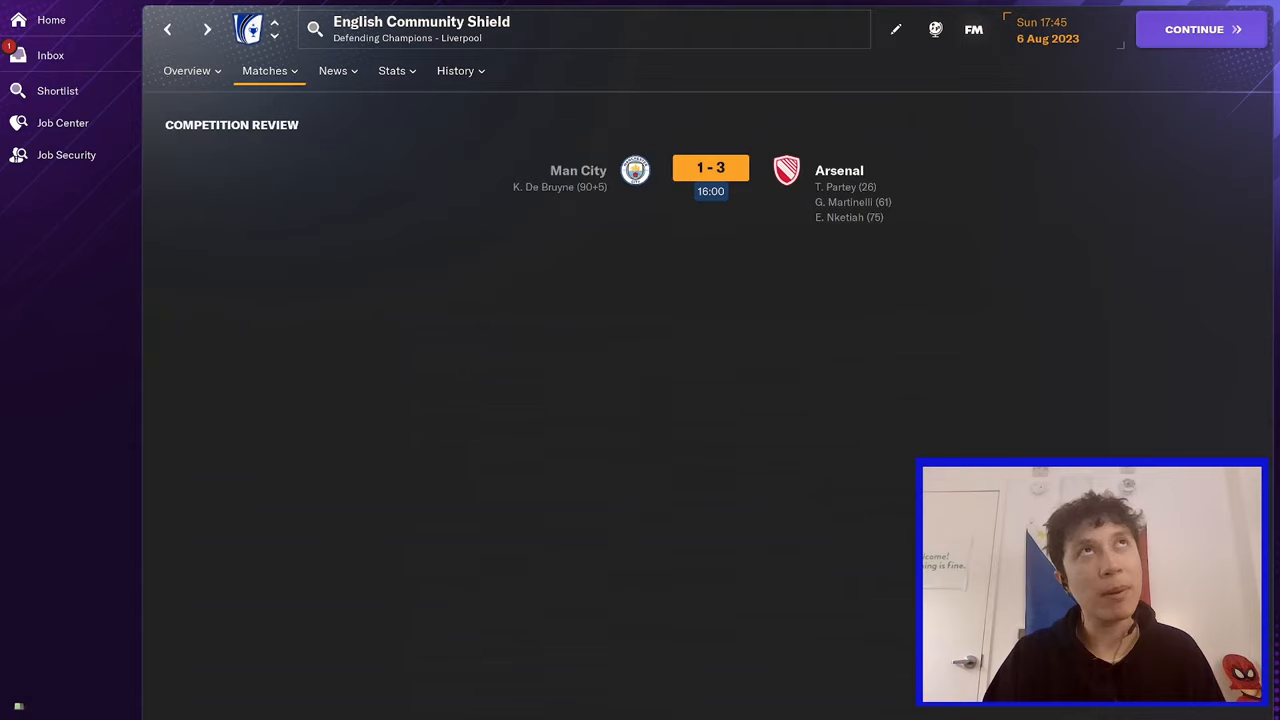
mouse_move(520, 190)
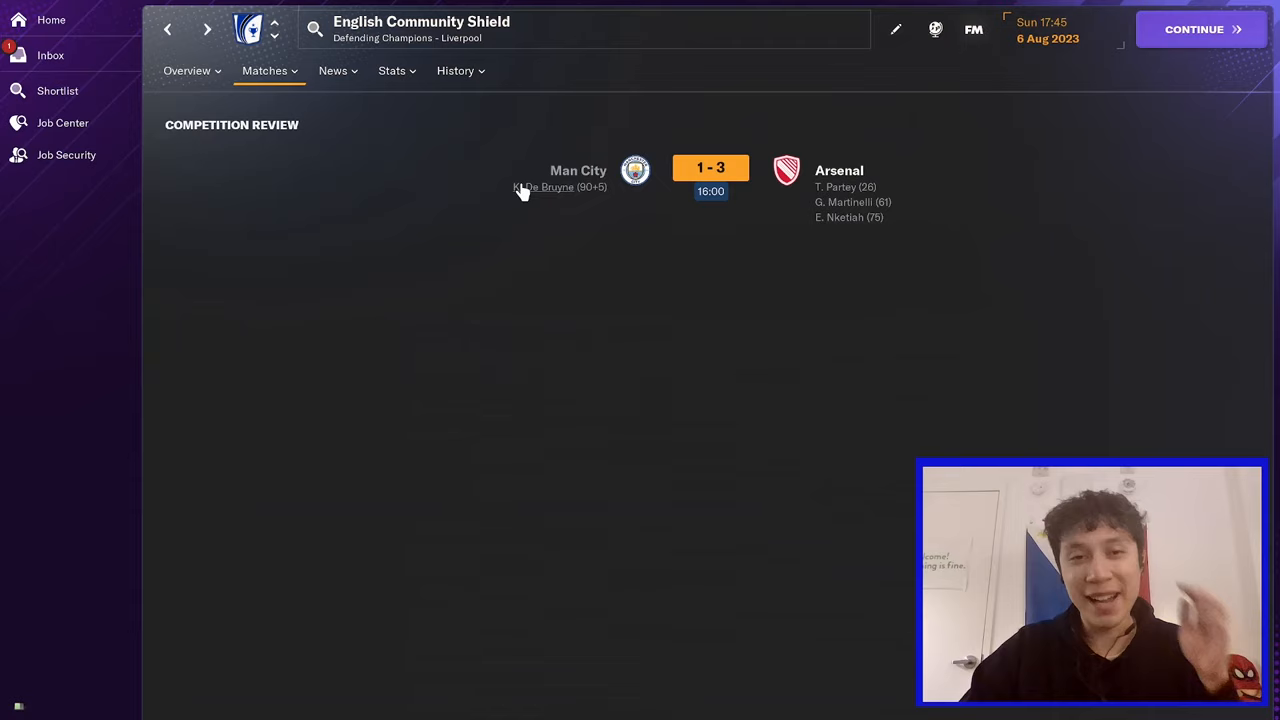
click(543, 188)
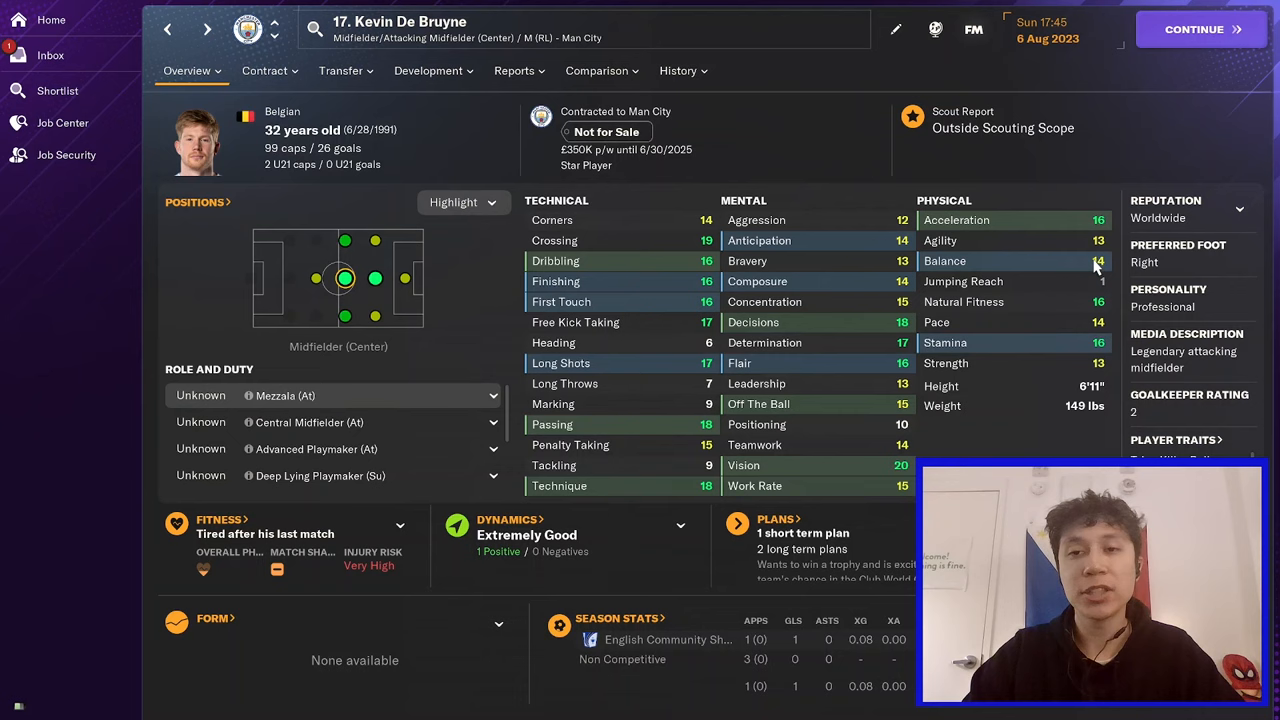
mouse_move(1085, 437)
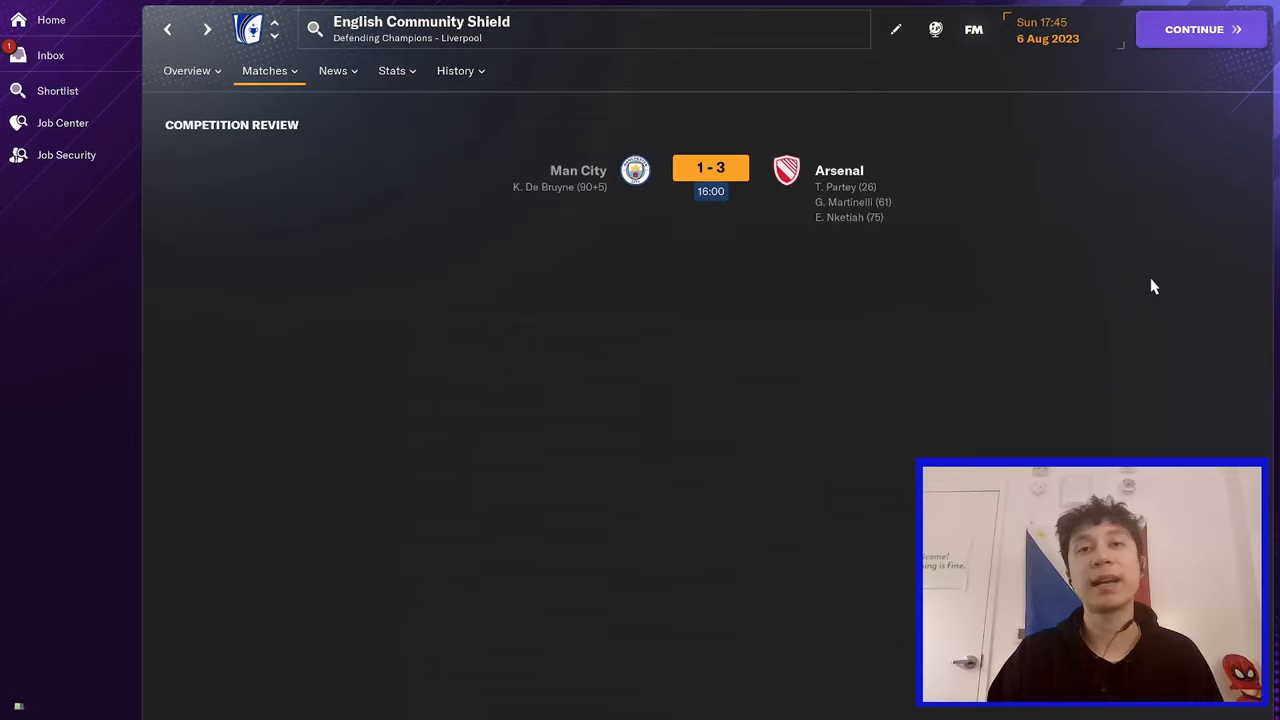
- Show the final Premier Division table: Man City champions on 91 points, Arsenal 9th
click(1200, 29)
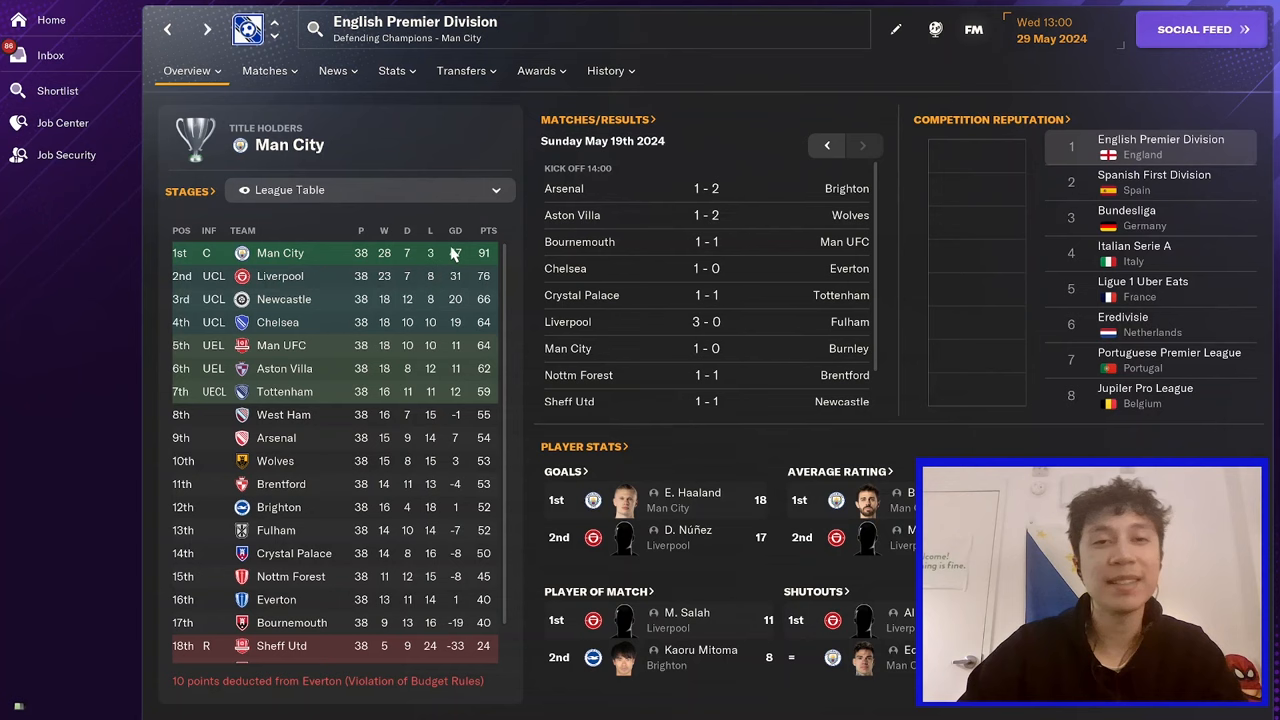
mouse_move(475, 307)
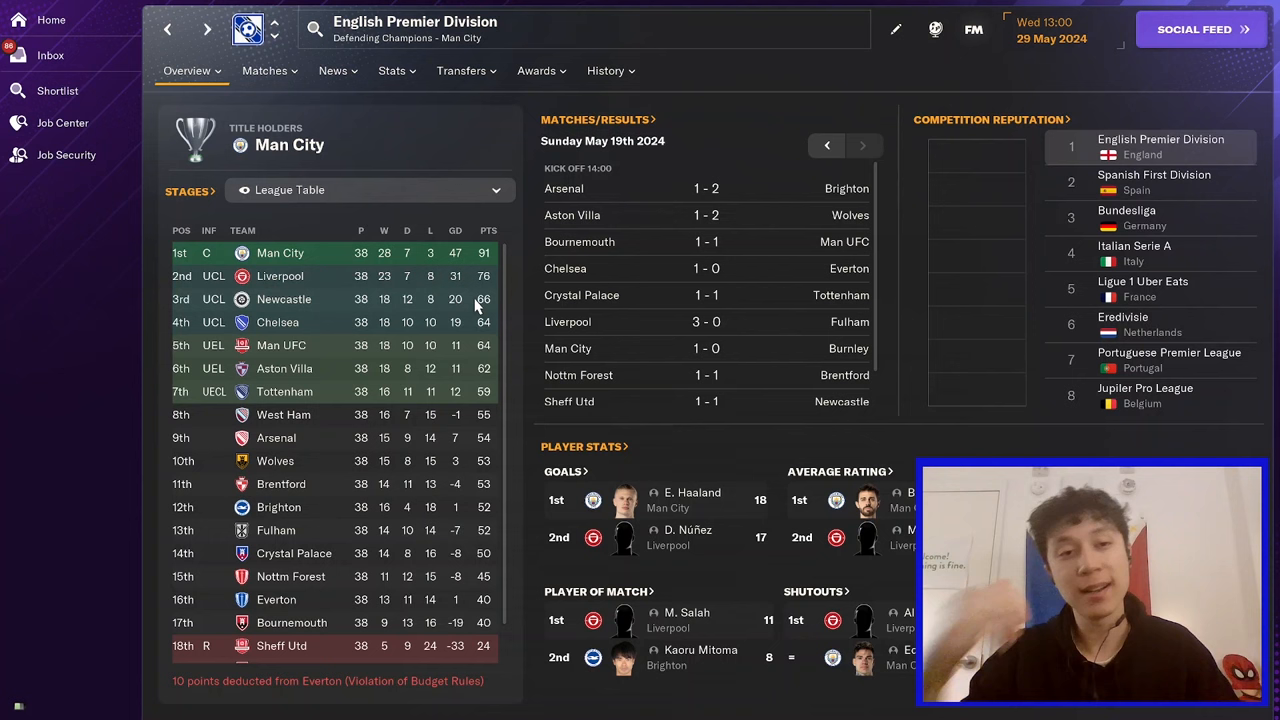
mouse_move(336, 428)
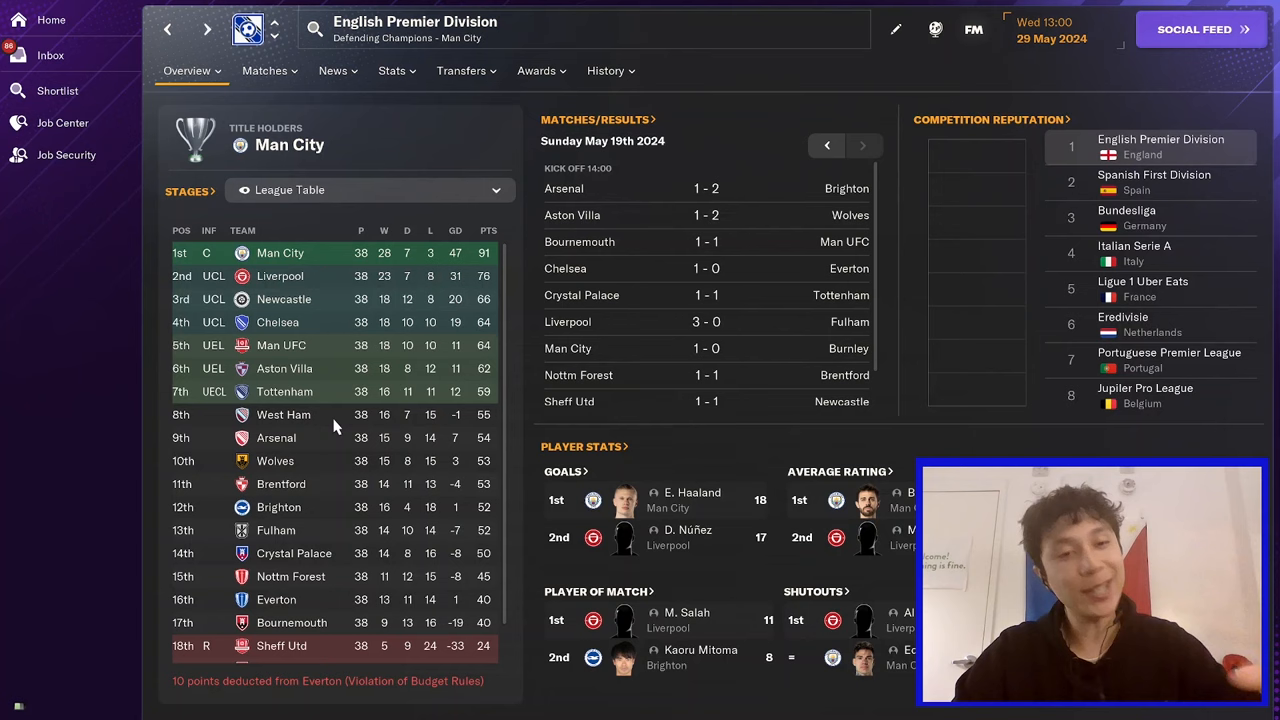
- Open the Premier Division team stats and scroll toward the headers won ranking
click(391, 70)
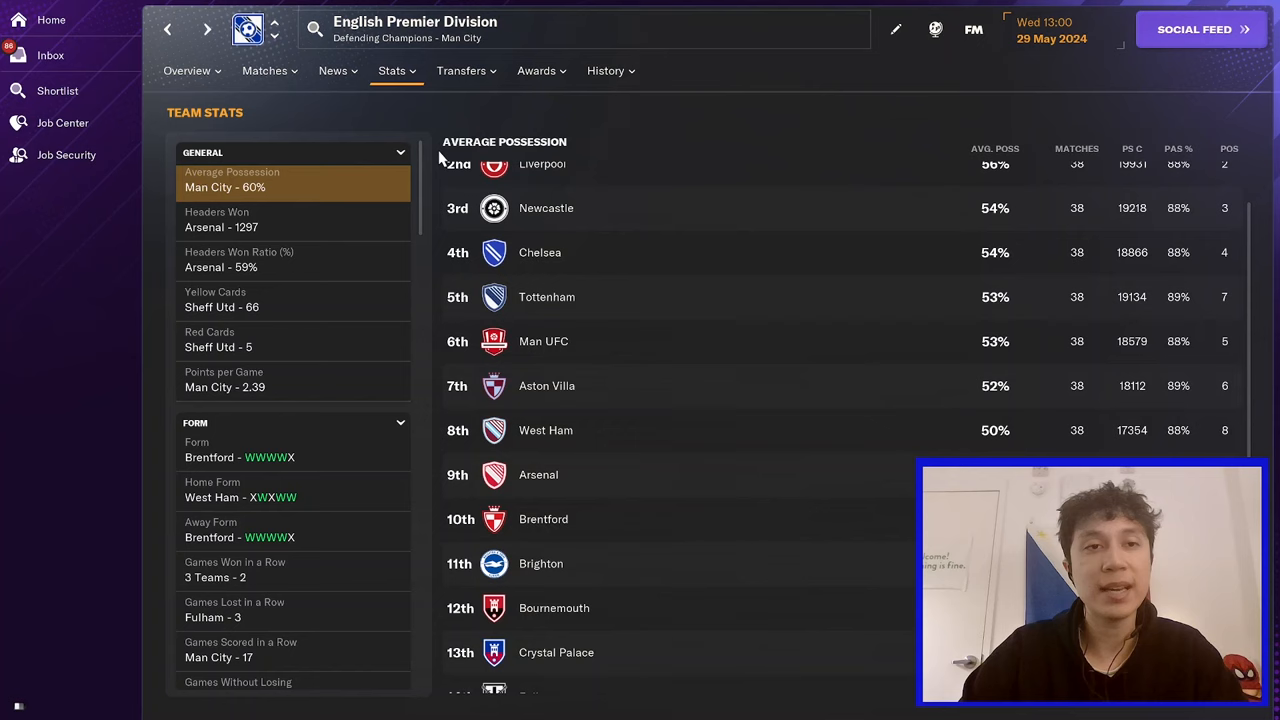
scroll(up, 3)
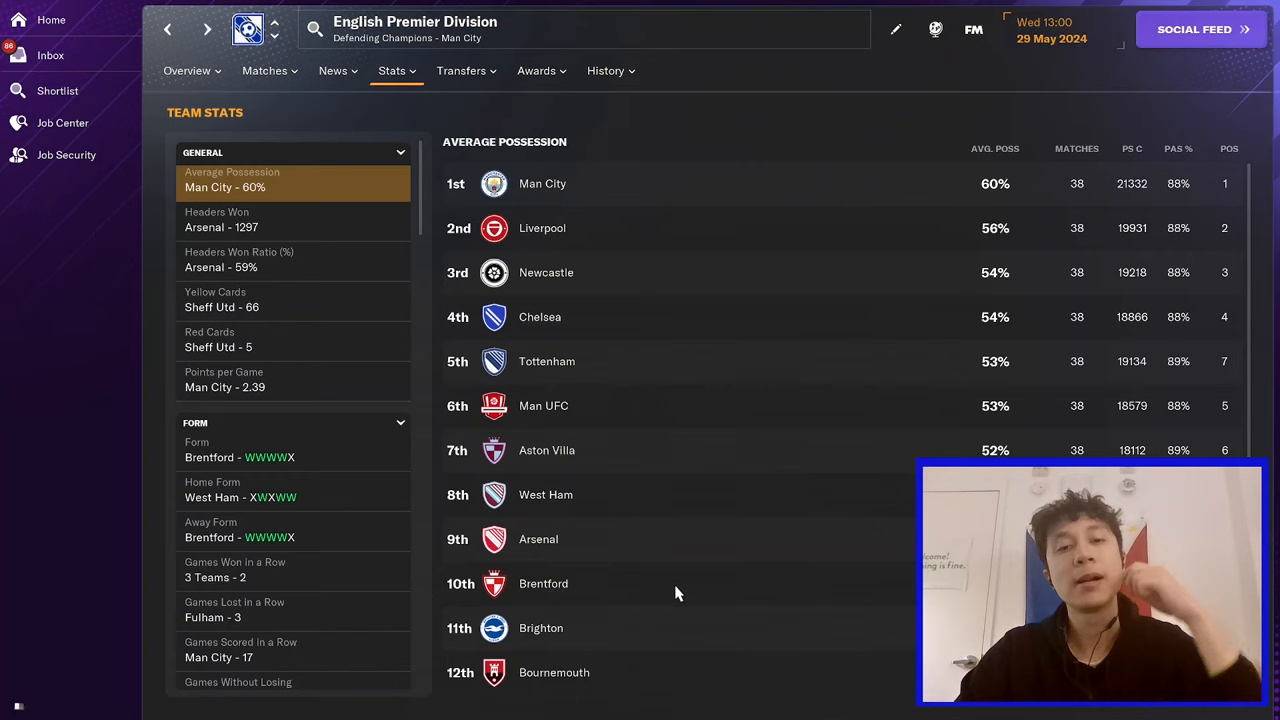
mouse_move(615, 538)
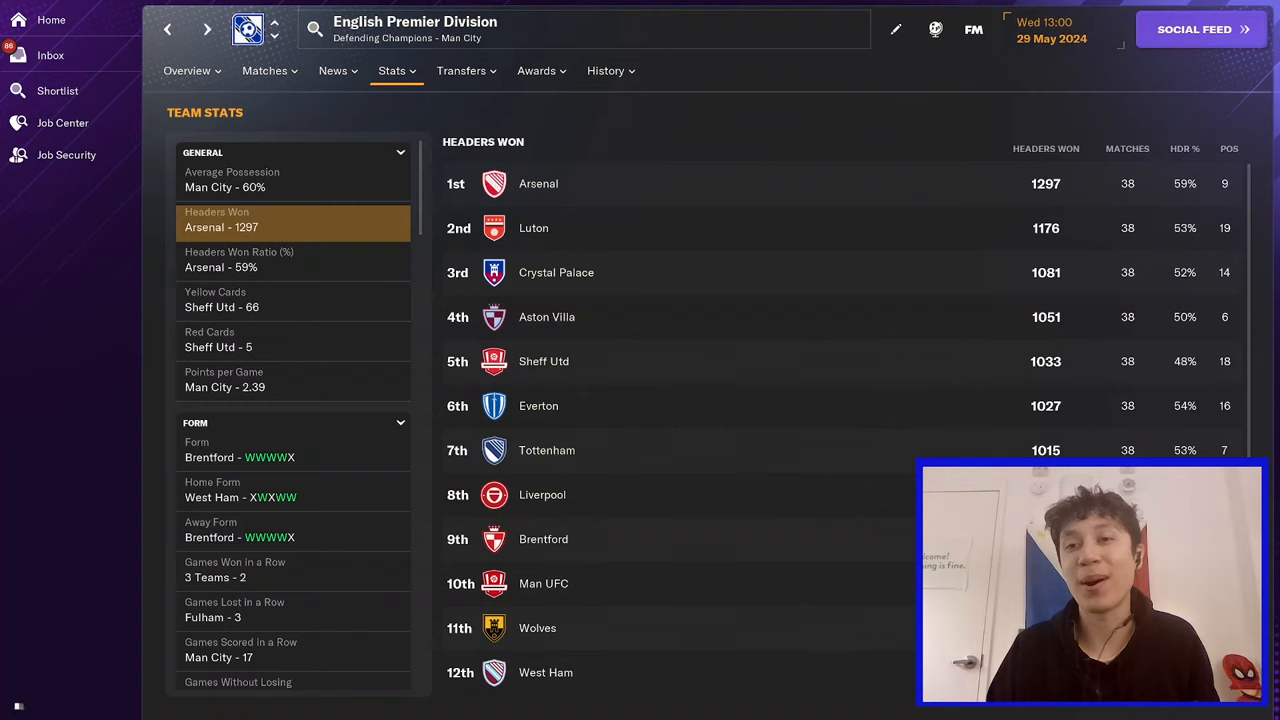
- Rank teams by headers won ratio, then open Arsenal's club history
click(293, 259)
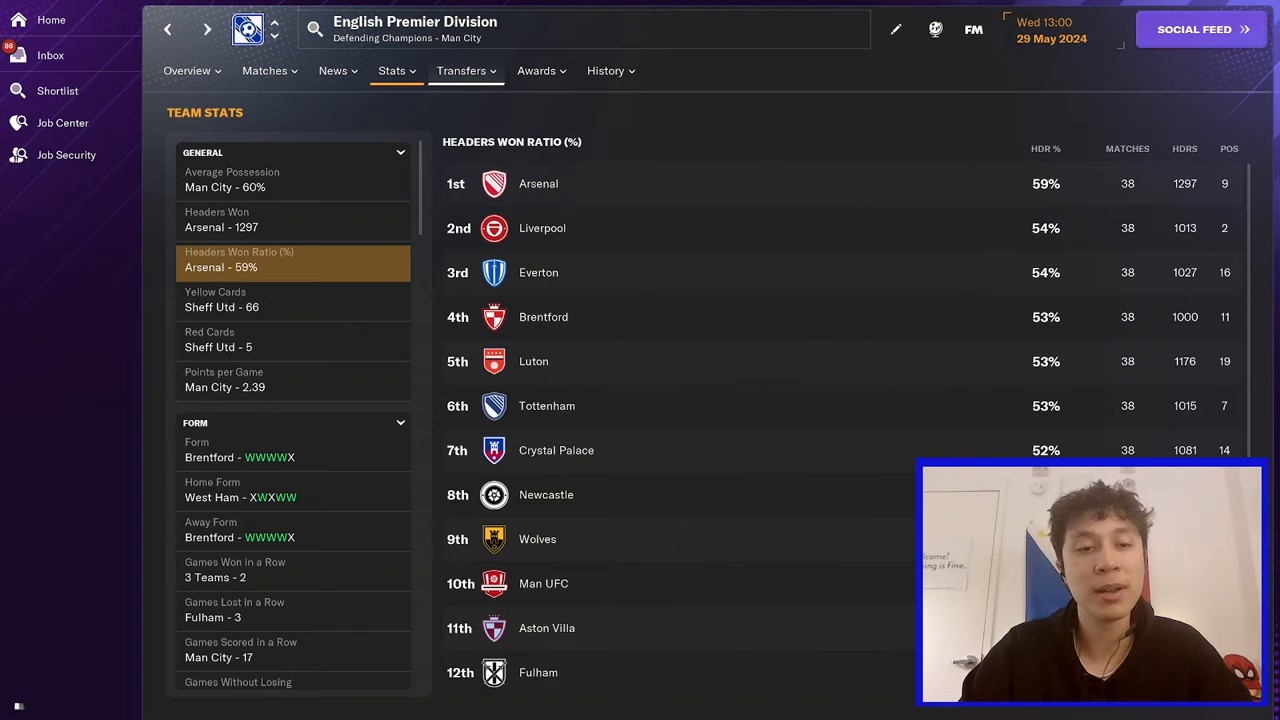
mouse_move(538, 183)
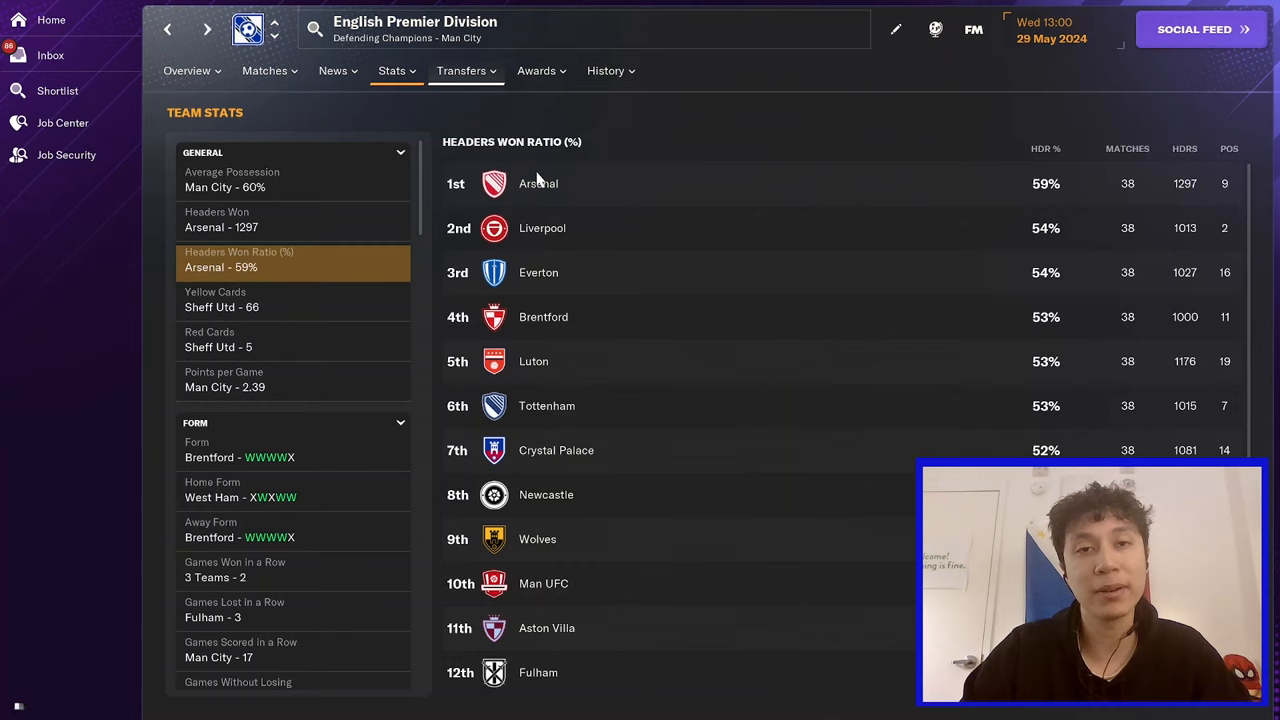
click(538, 183)
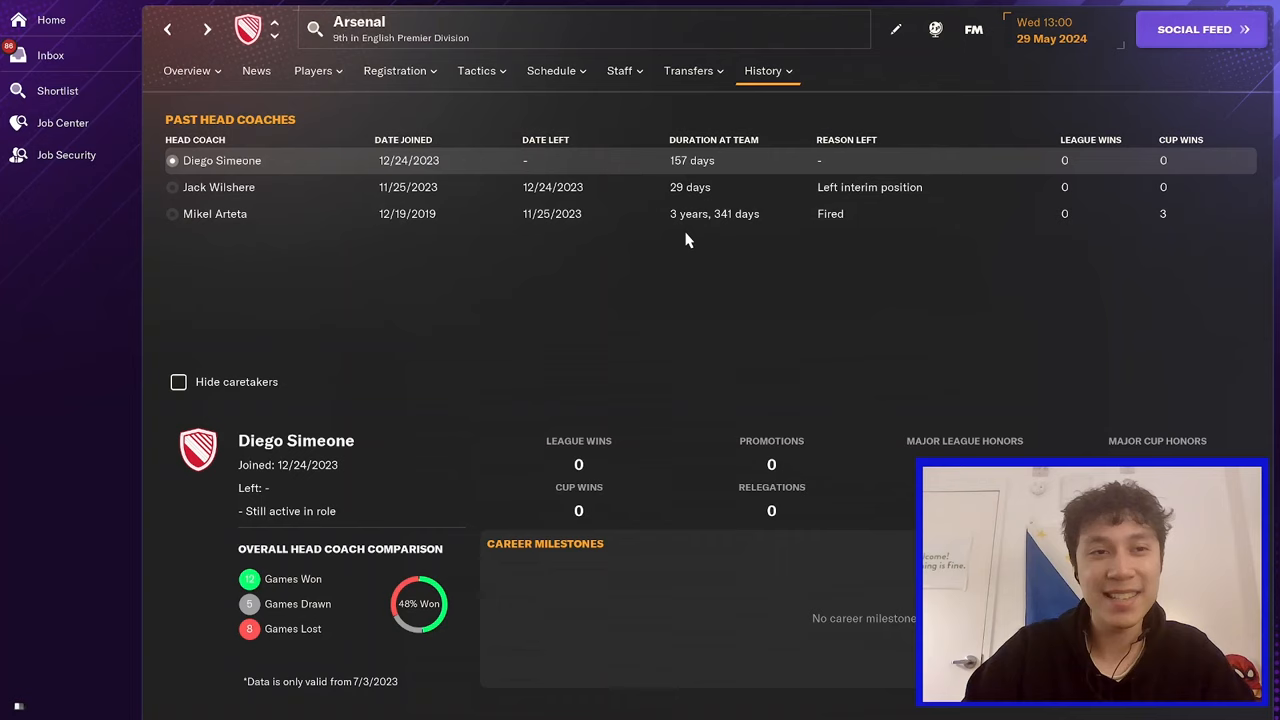
- Show Mikel Arteta's Arsenal coaching record, then return to the league team stats
click(214, 213)
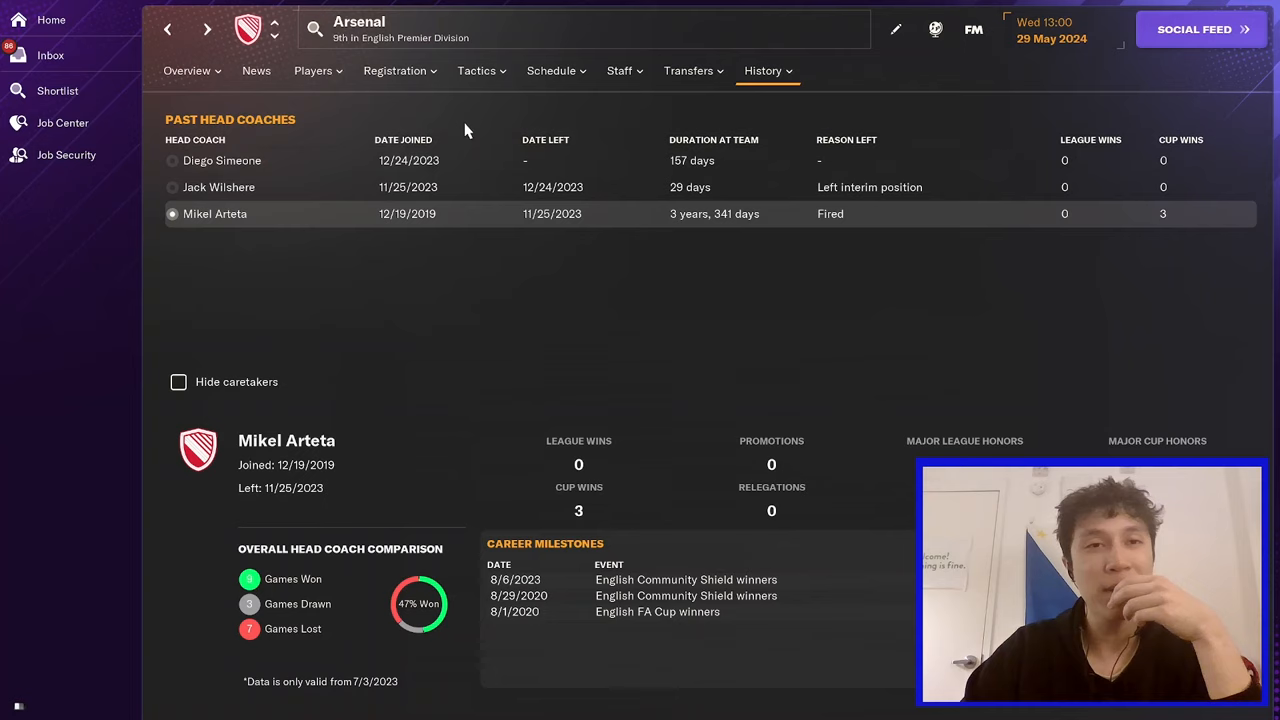
click(551, 70)
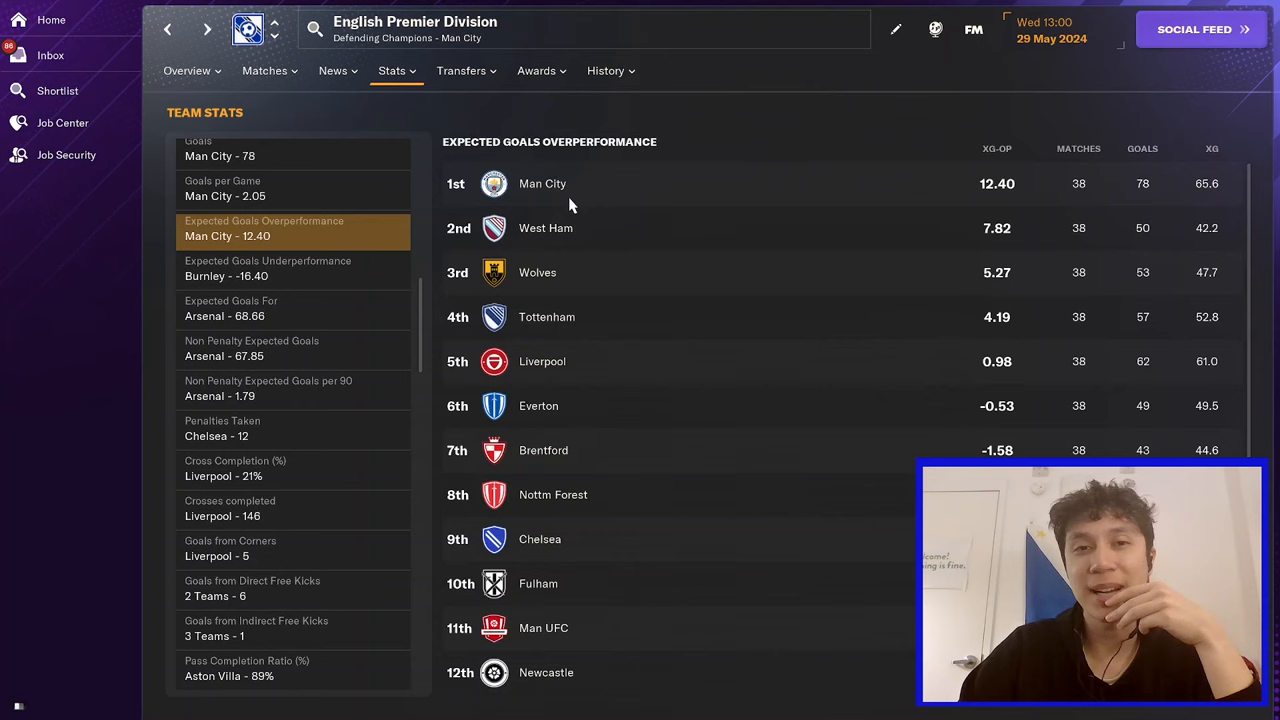
- Scroll the team stats list on the expected goals overperformance ranking led by Man City
scroll(down, 3)
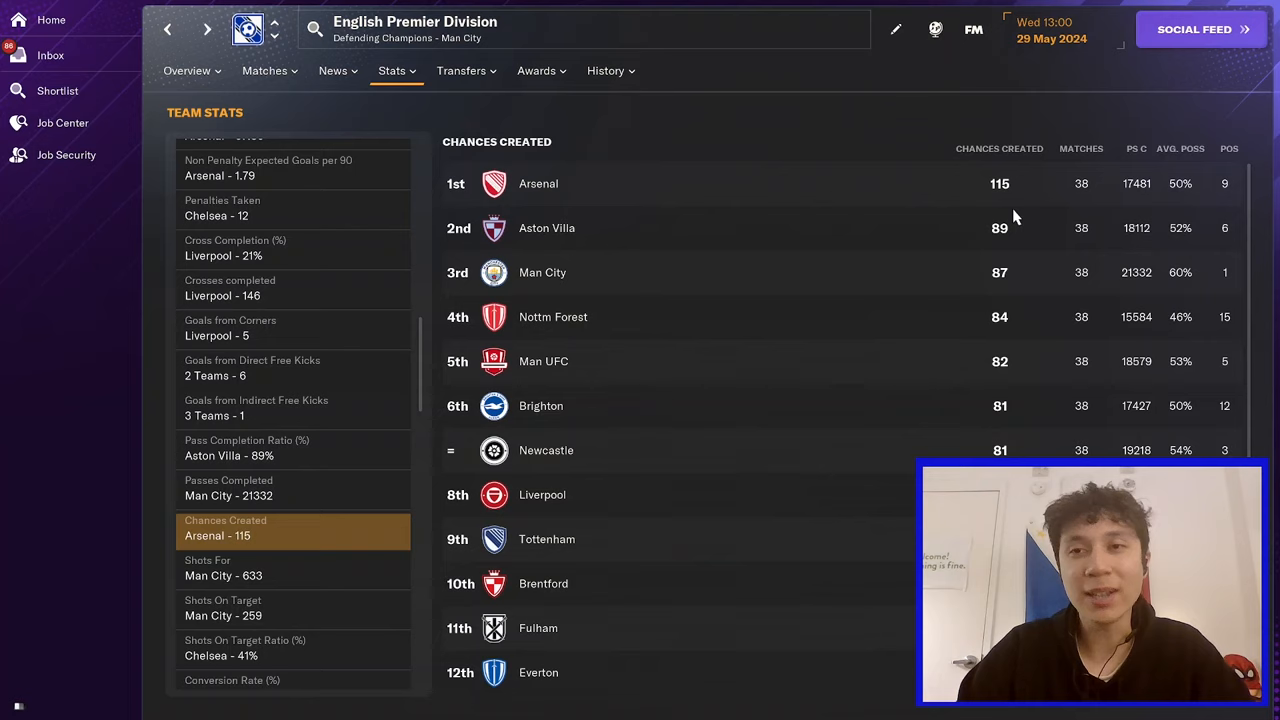
mouse_move(658, 288)
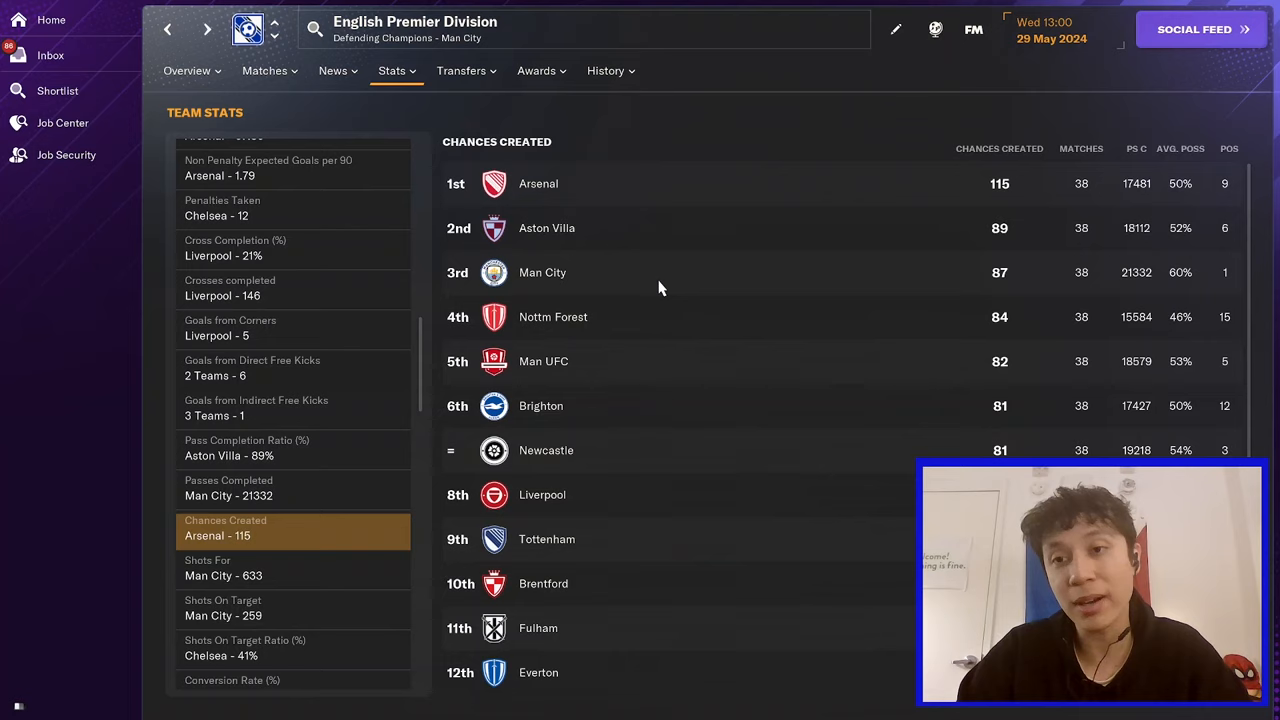
mouse_move(880, 273)
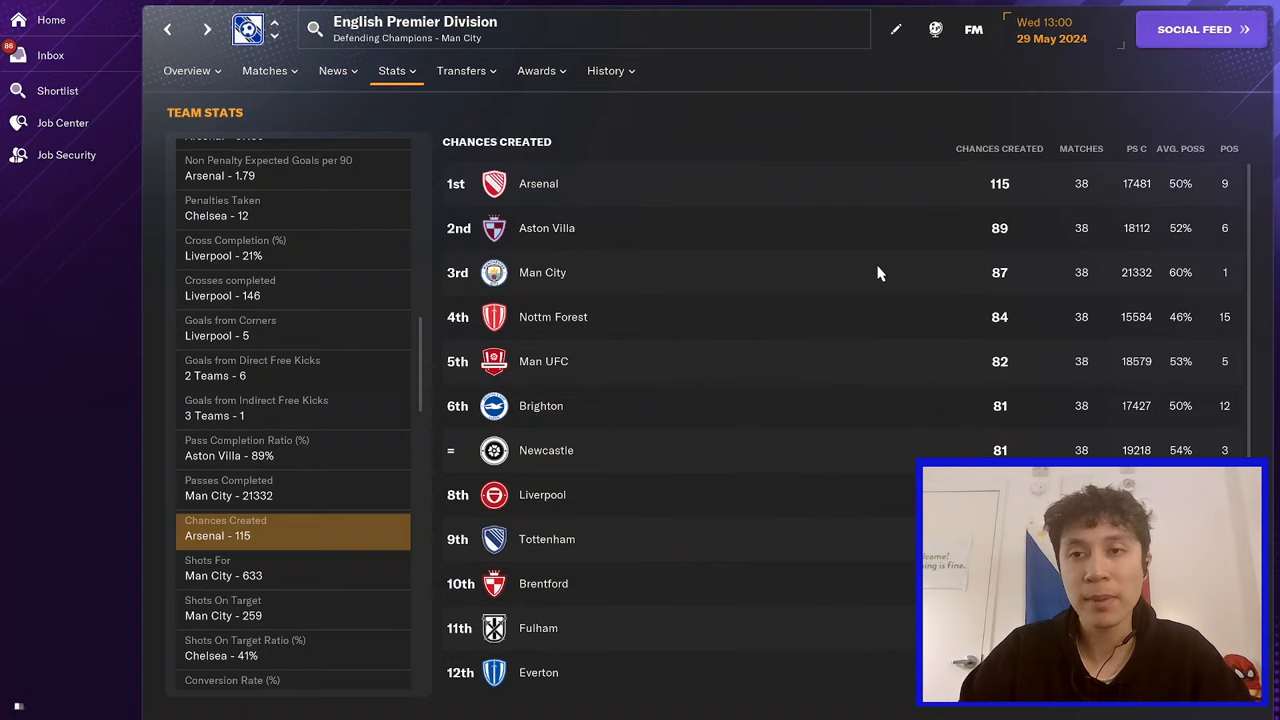
mouse_move(957, 241)
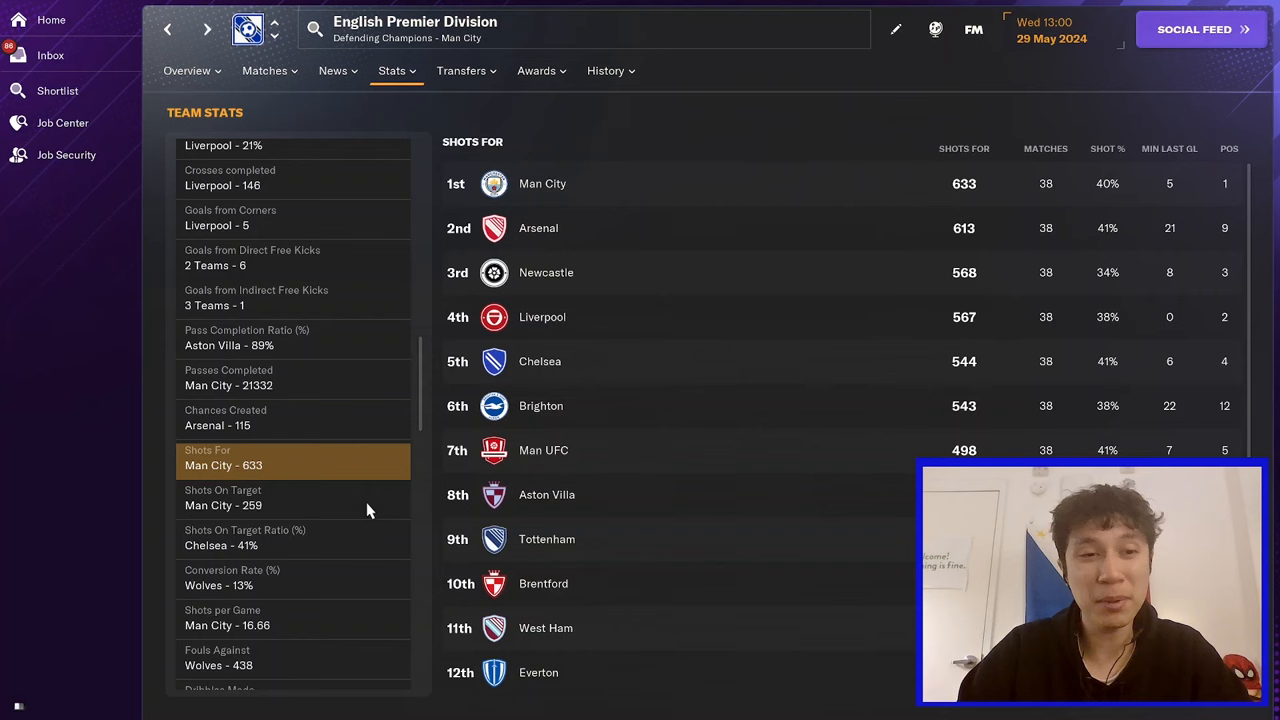
- Browse shots on target and conversion rate, ending on headers won with Arsenal top on 1297
click(293, 497)
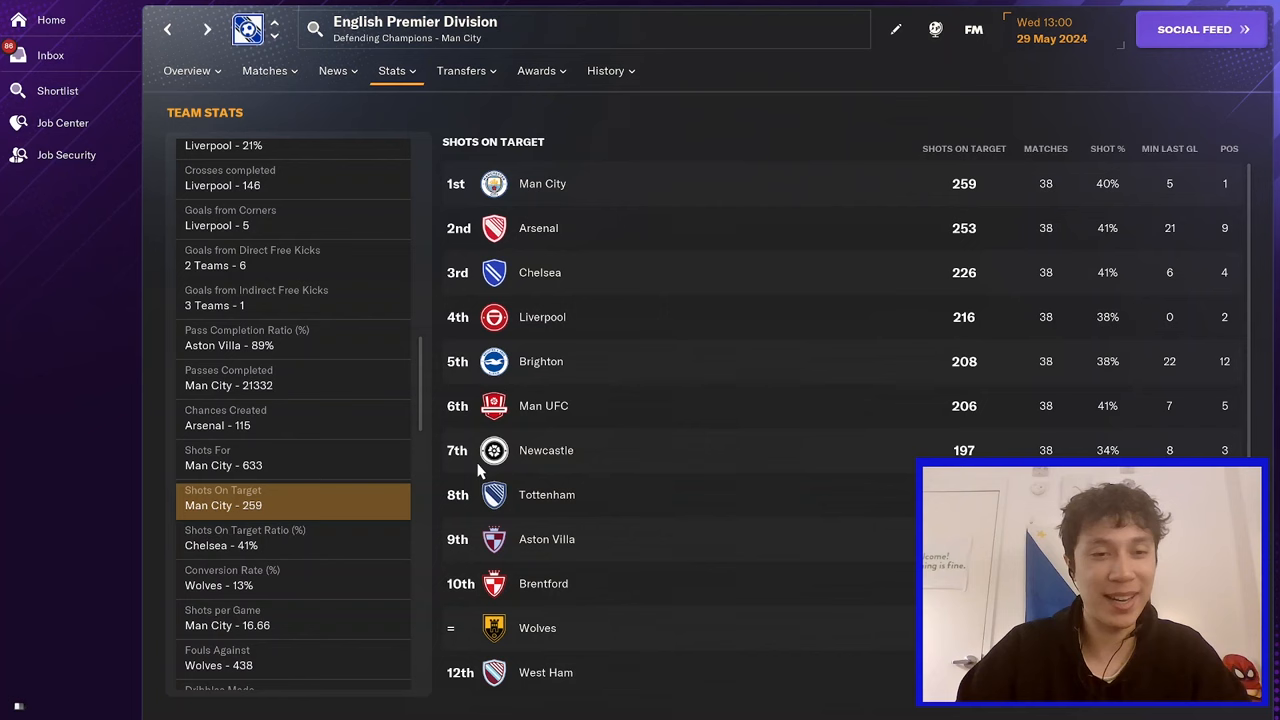
click(231, 577)
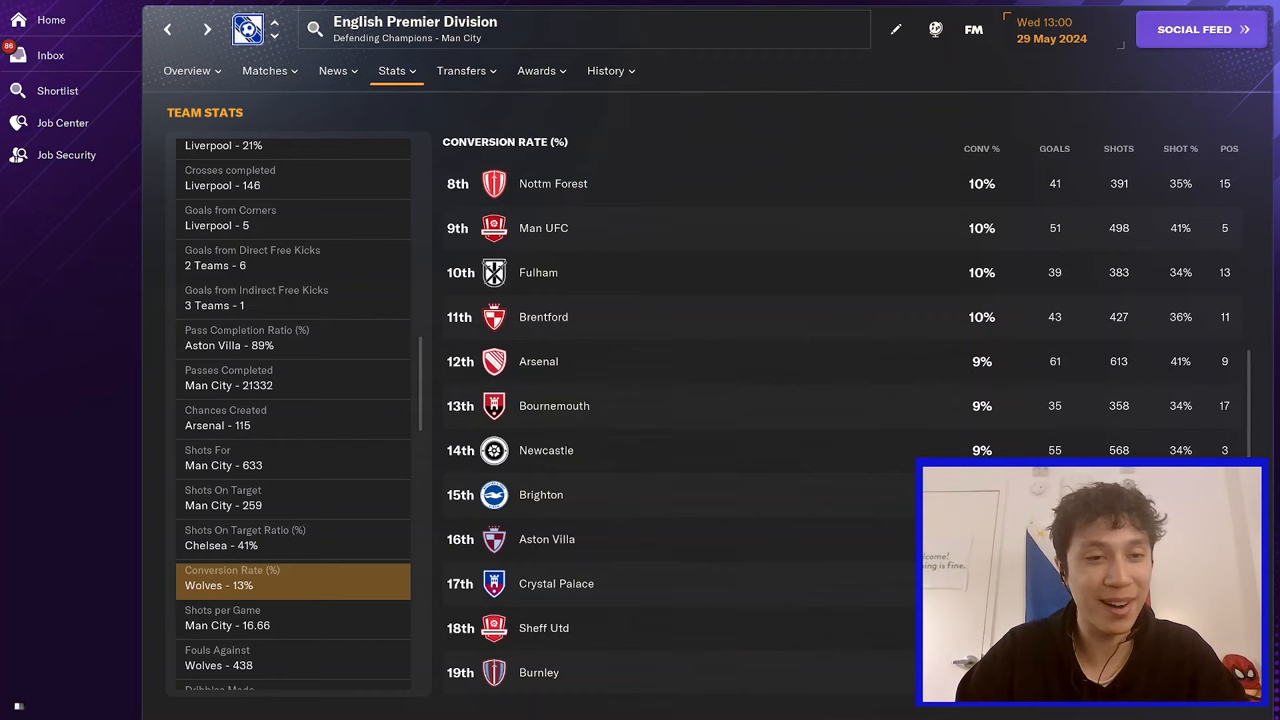
click(293, 220)
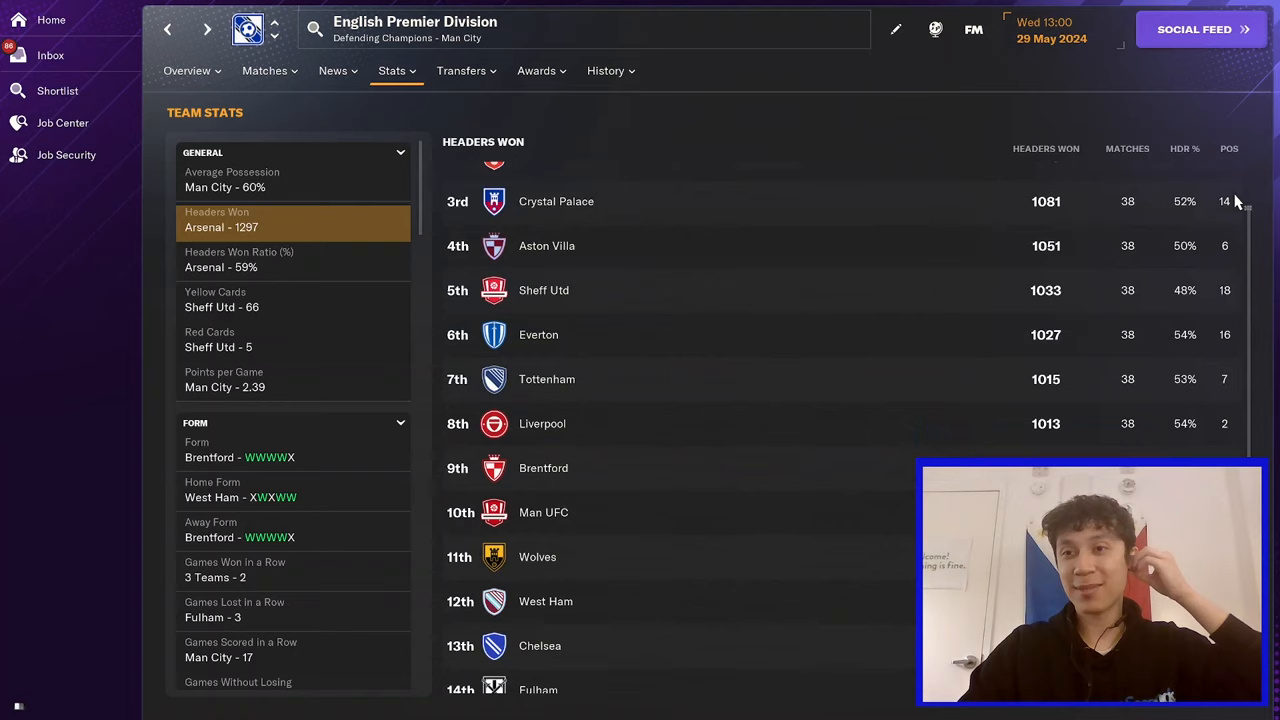
- Show the headers won ratio ranking, Arsenal first at 59% and Liverpool second on 54%
scroll(up, 3)
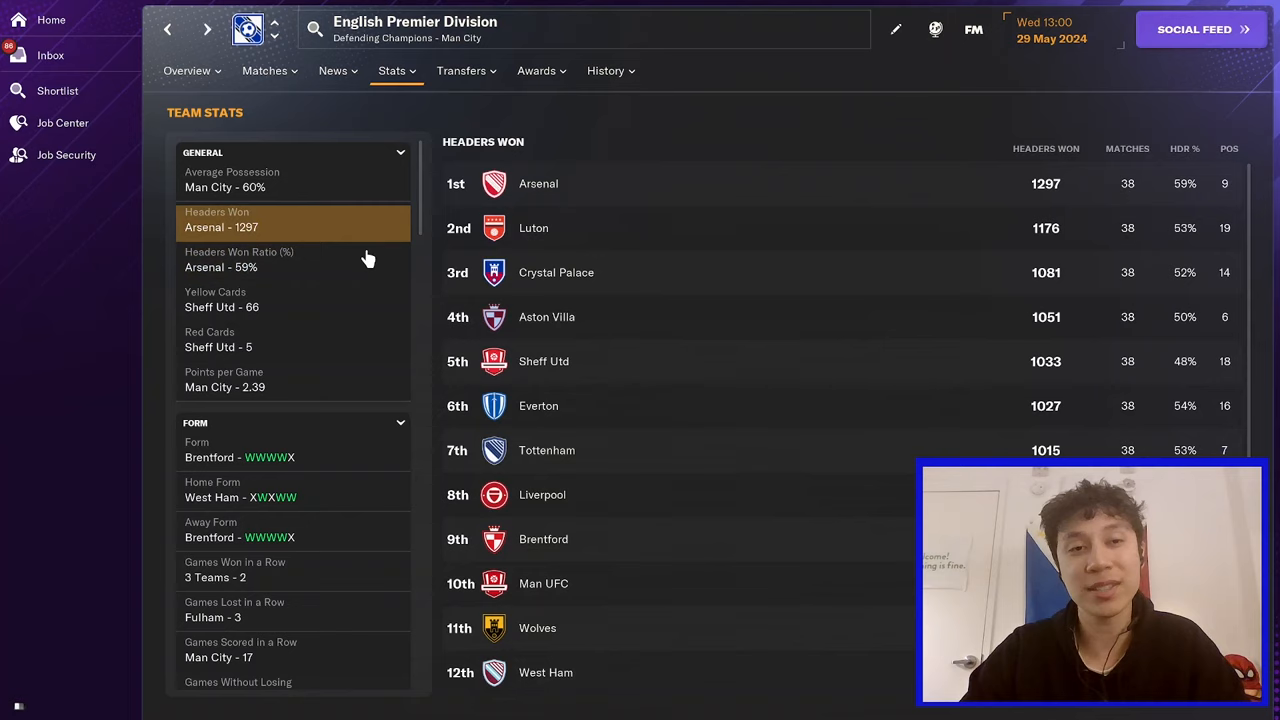
click(293, 259)
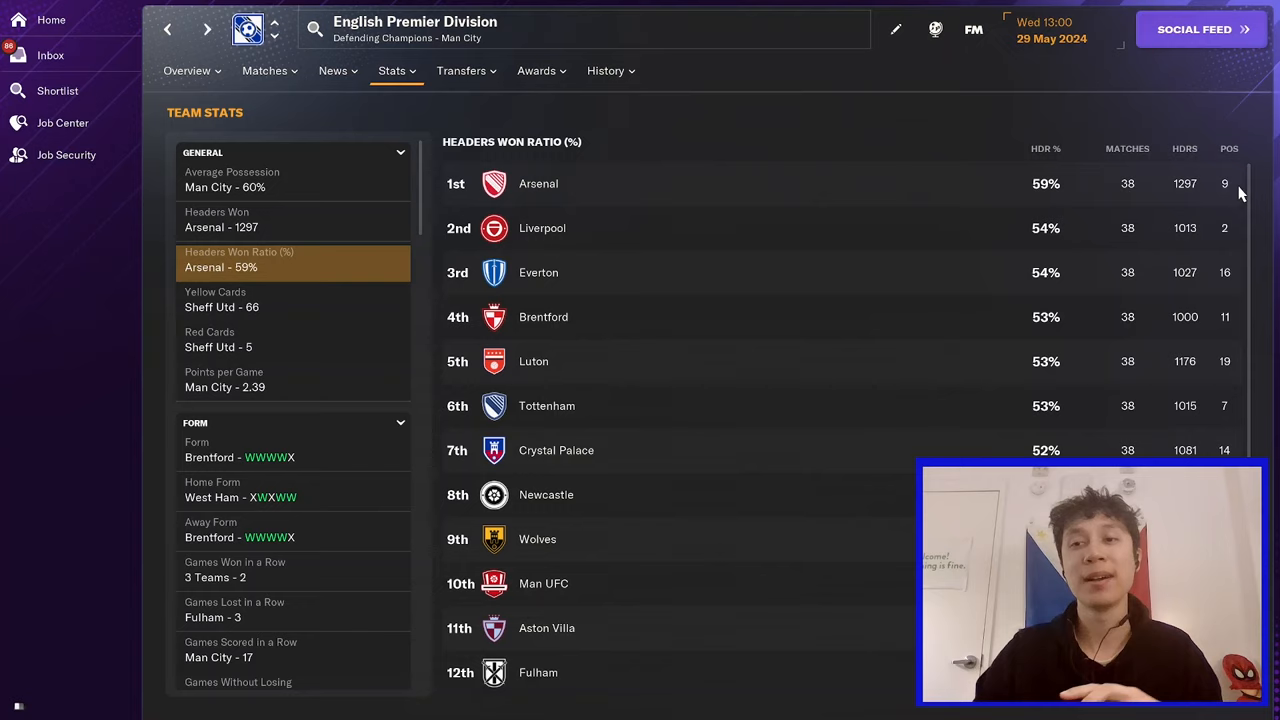
click(221, 219)
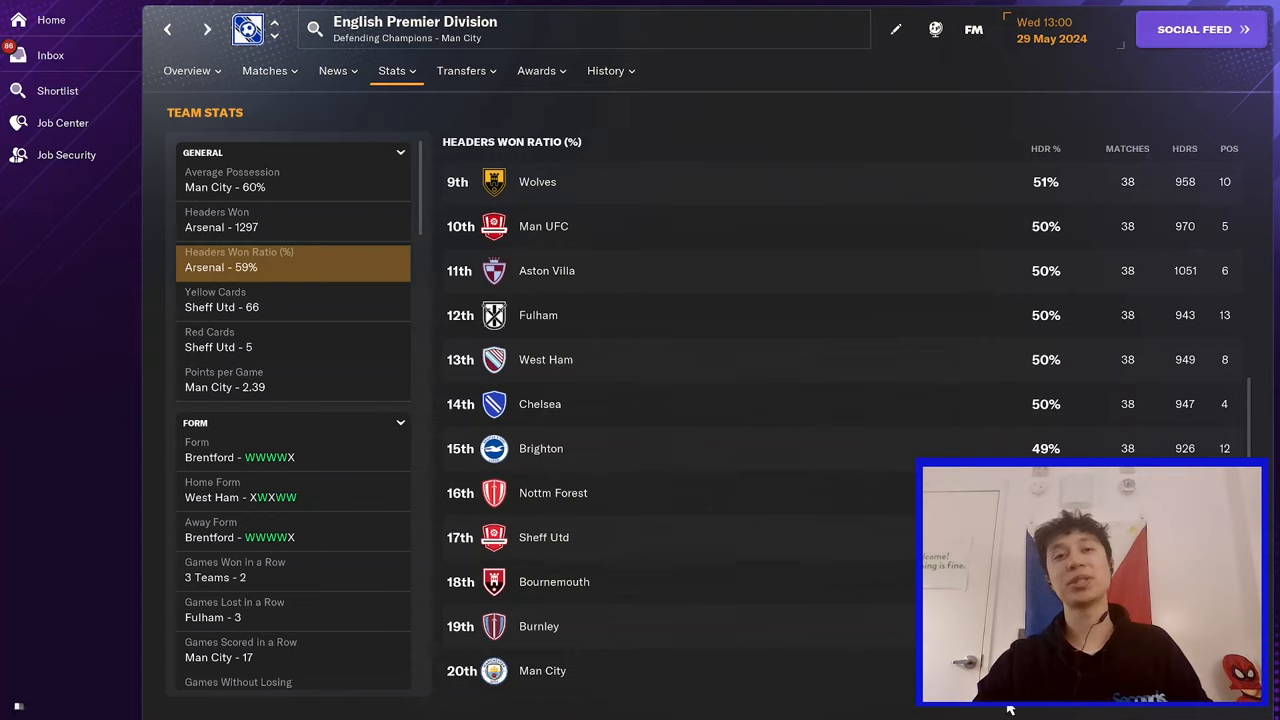
scroll(up, 3)
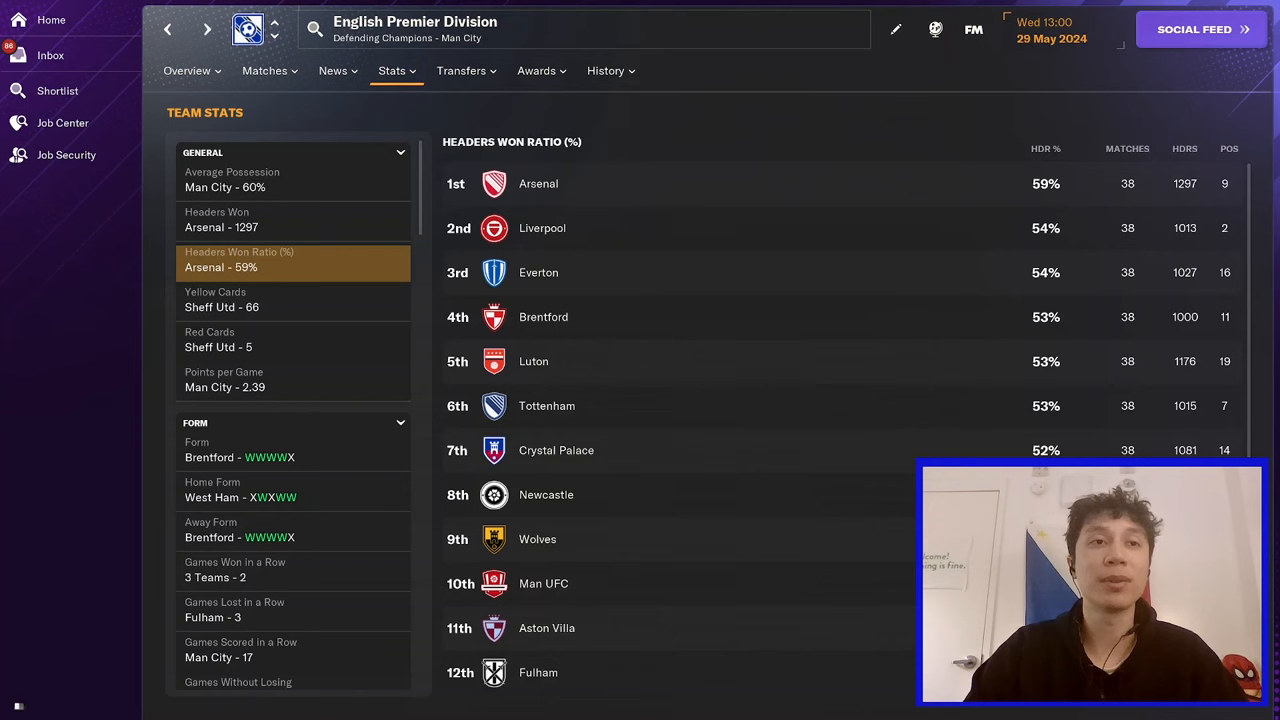
- Go back to the manager home screen from the league statistics page
click(50, 19)
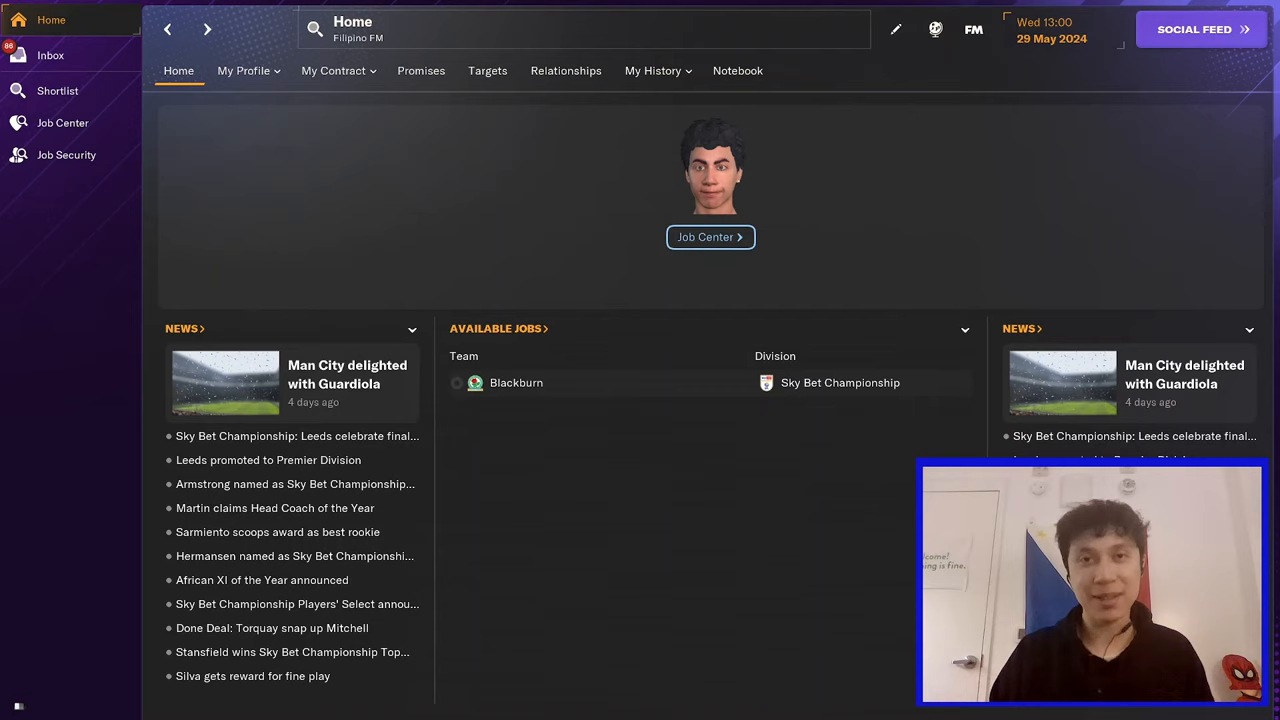